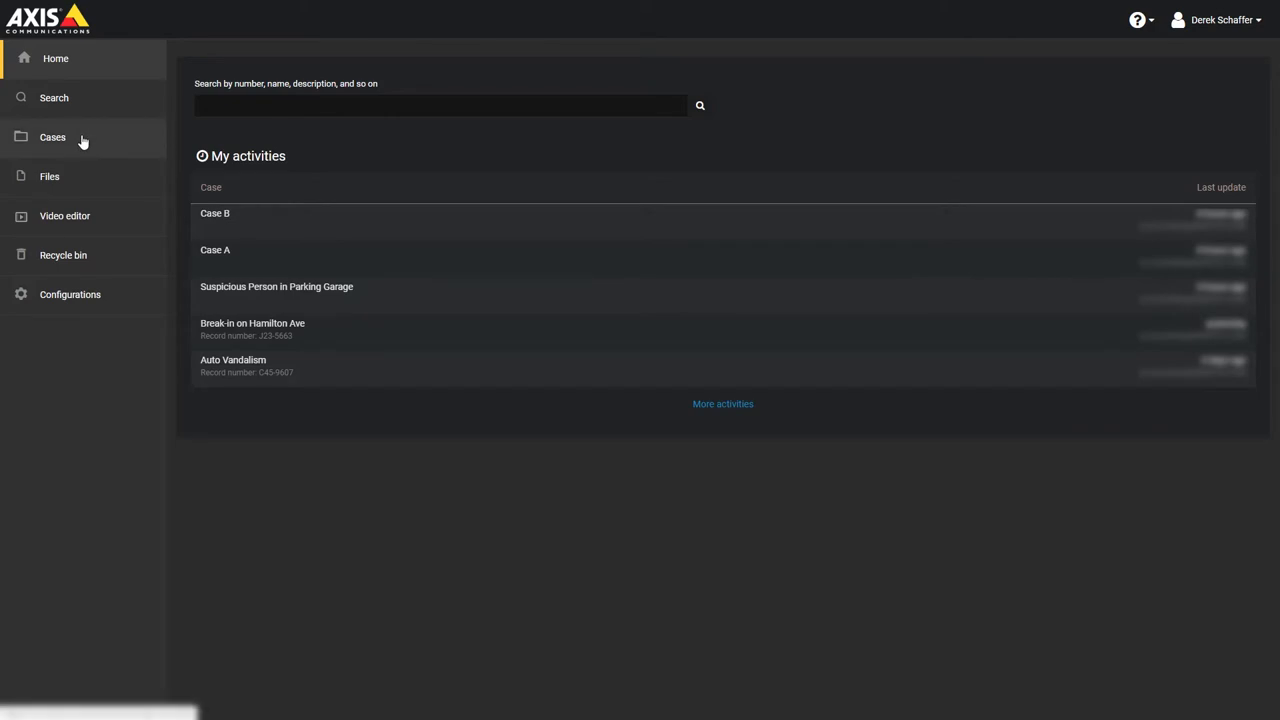
Step: Go to the Cases page from the home activity overview
left_click(56, 136)
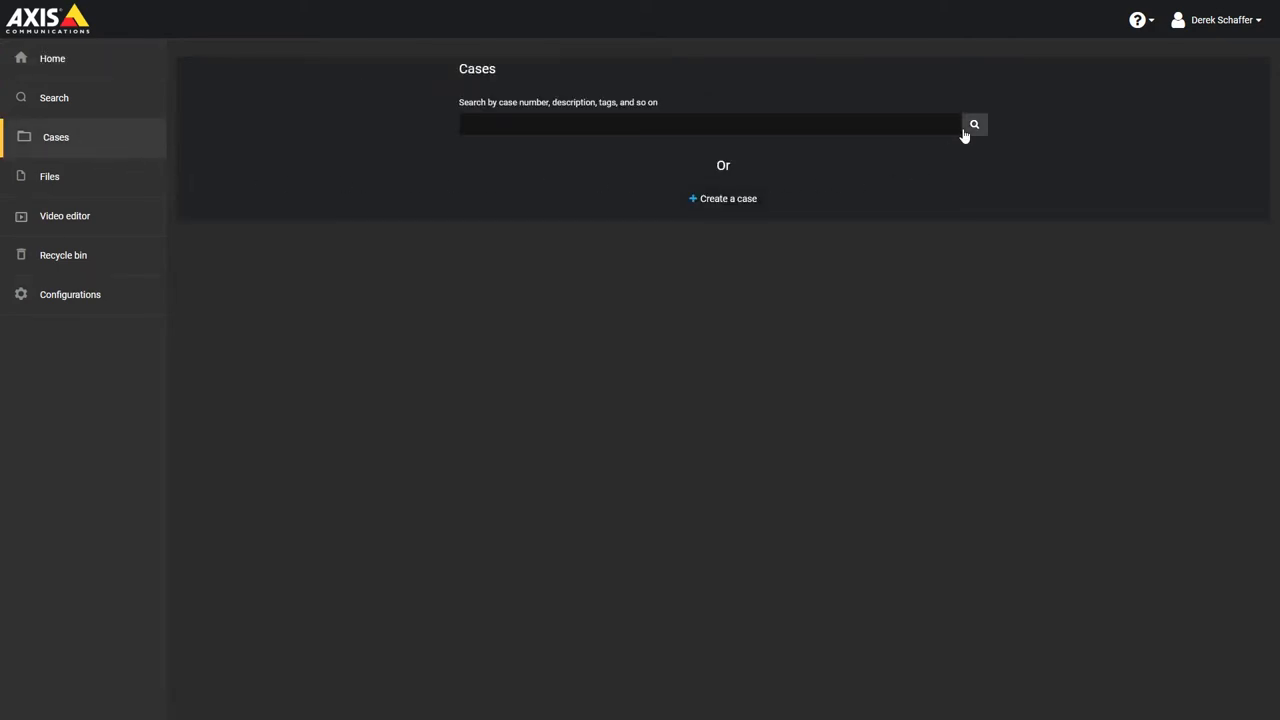
Step: Search to list all existing cases as cards
left_click(54, 96)
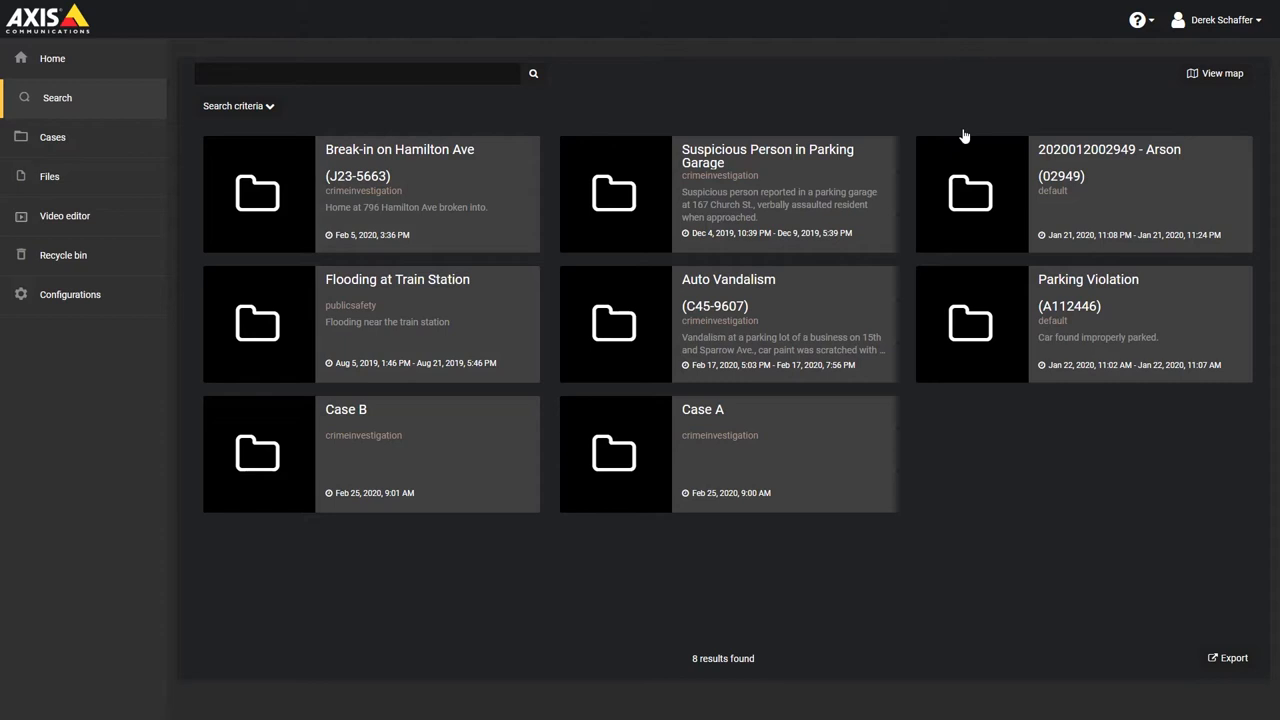
mouse_move(500, 286)
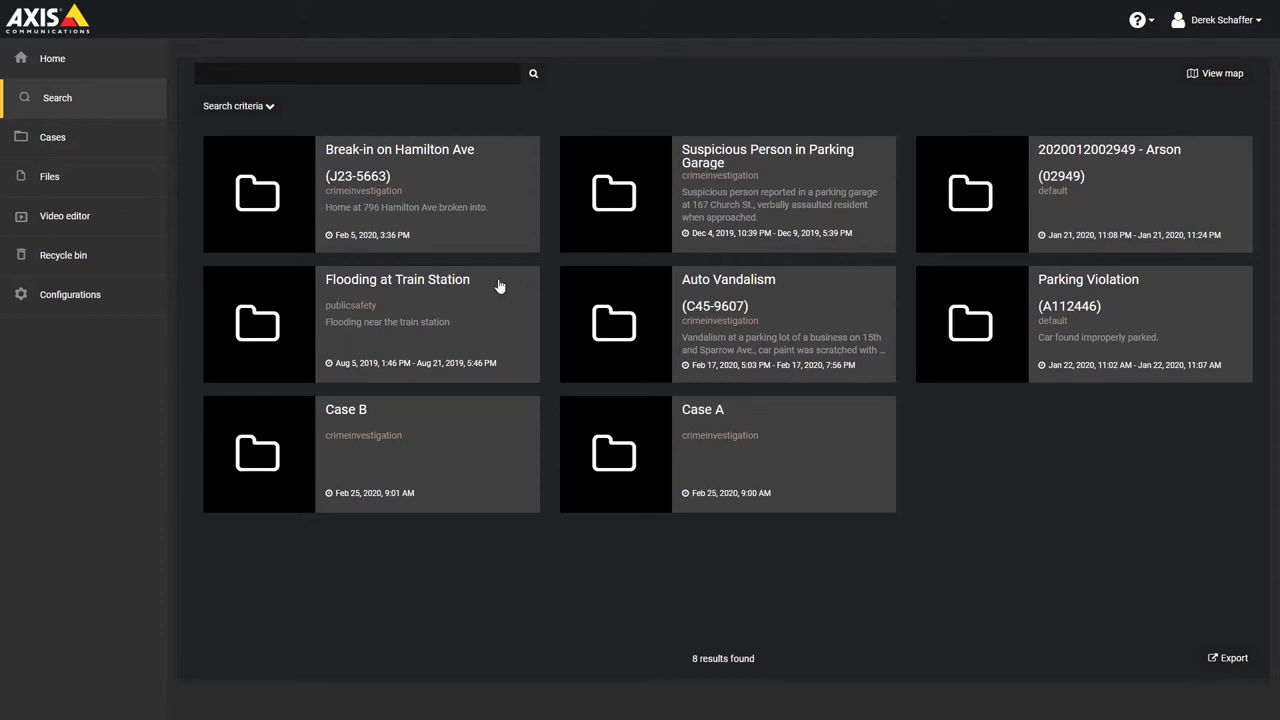
mouse_move(450, 292)
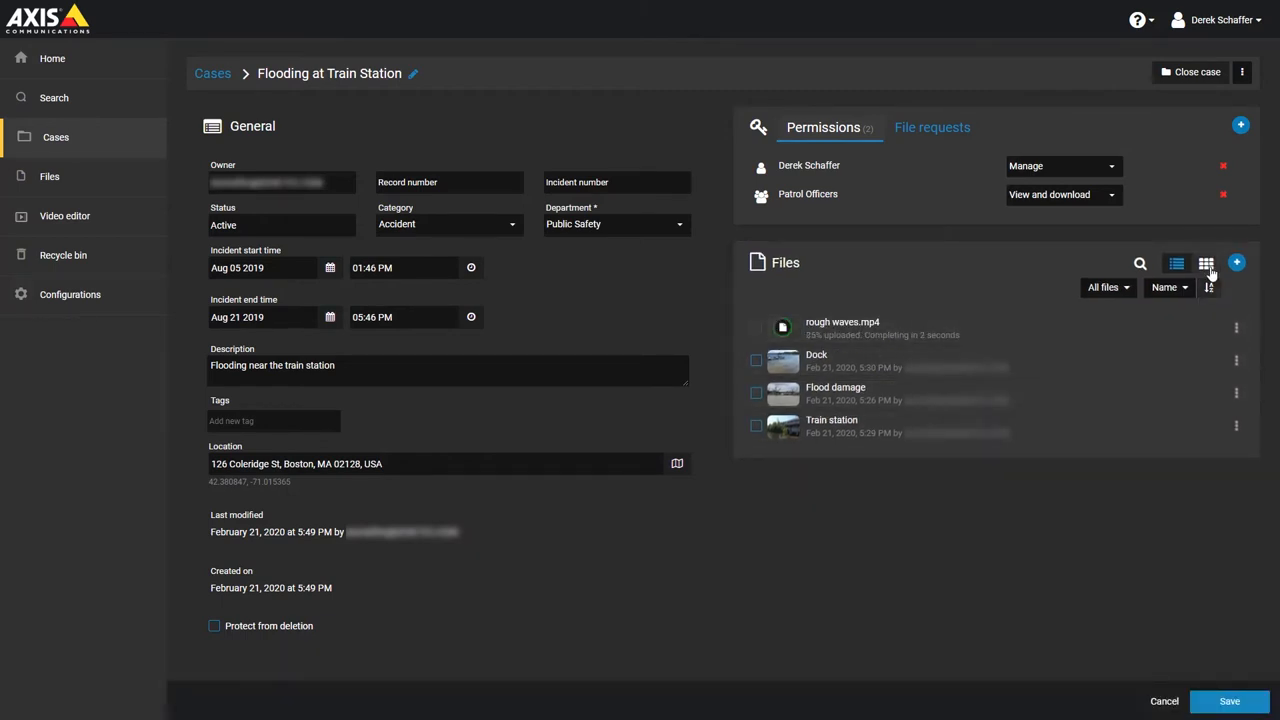
Step: Create a new folder named Environment in the case's files, shown as thumbnails
left_click(1206, 264)
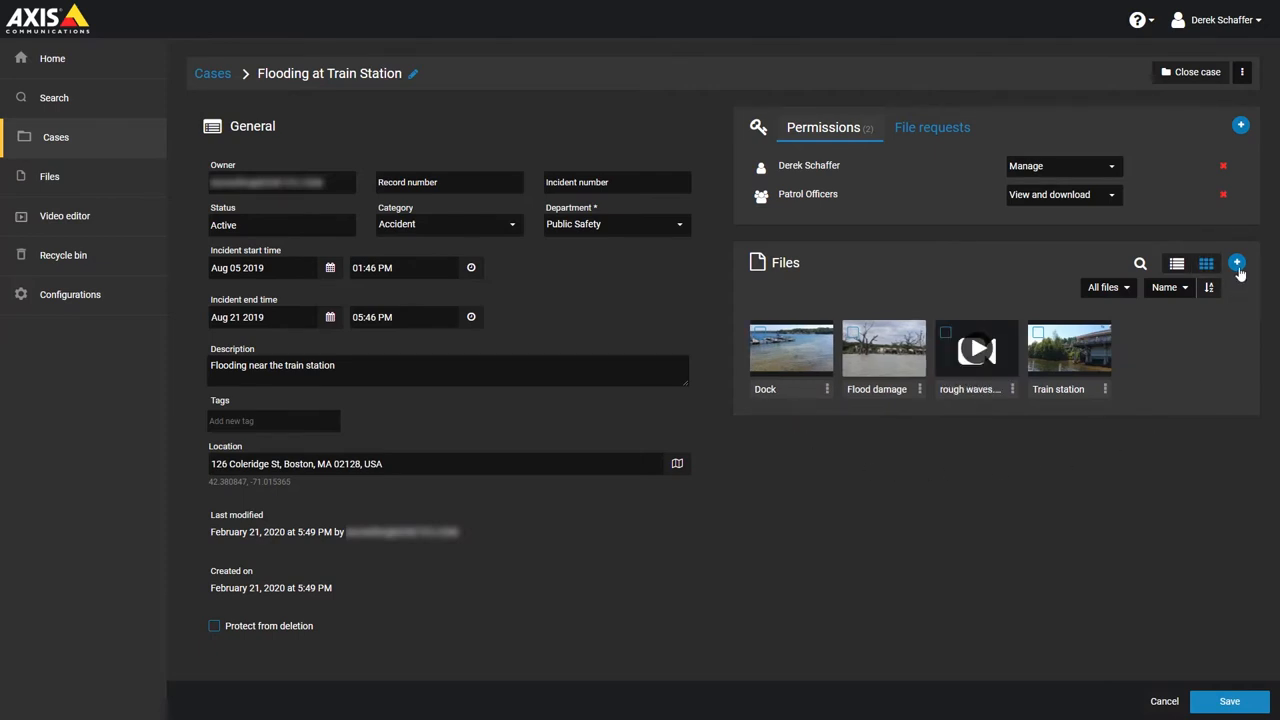
left_click(1236, 264)
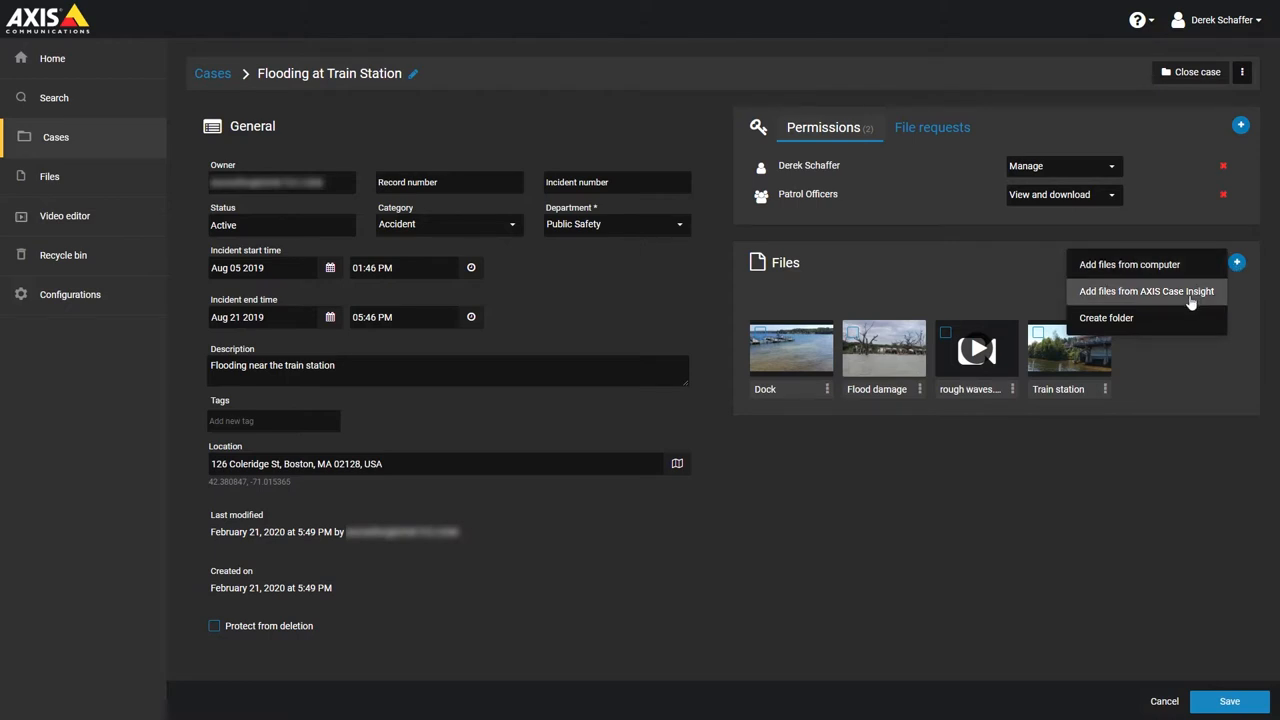
mouse_move(1160, 320)
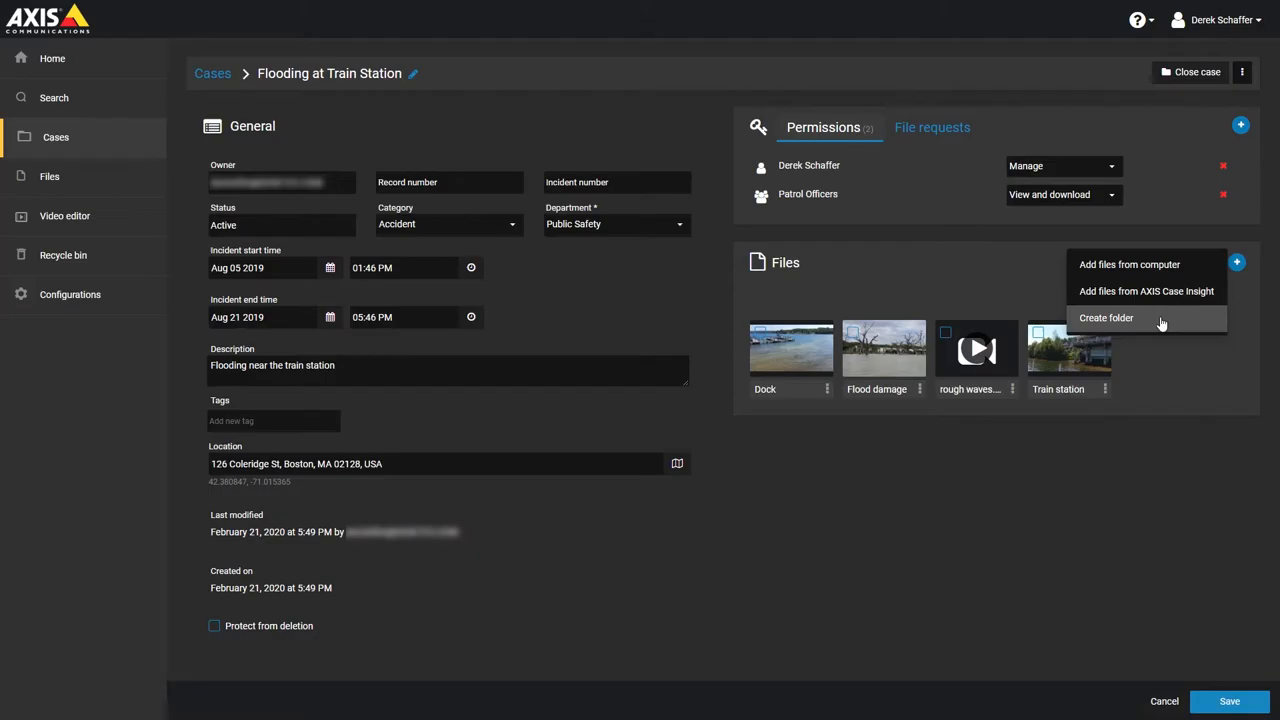
left_click(1106, 318)
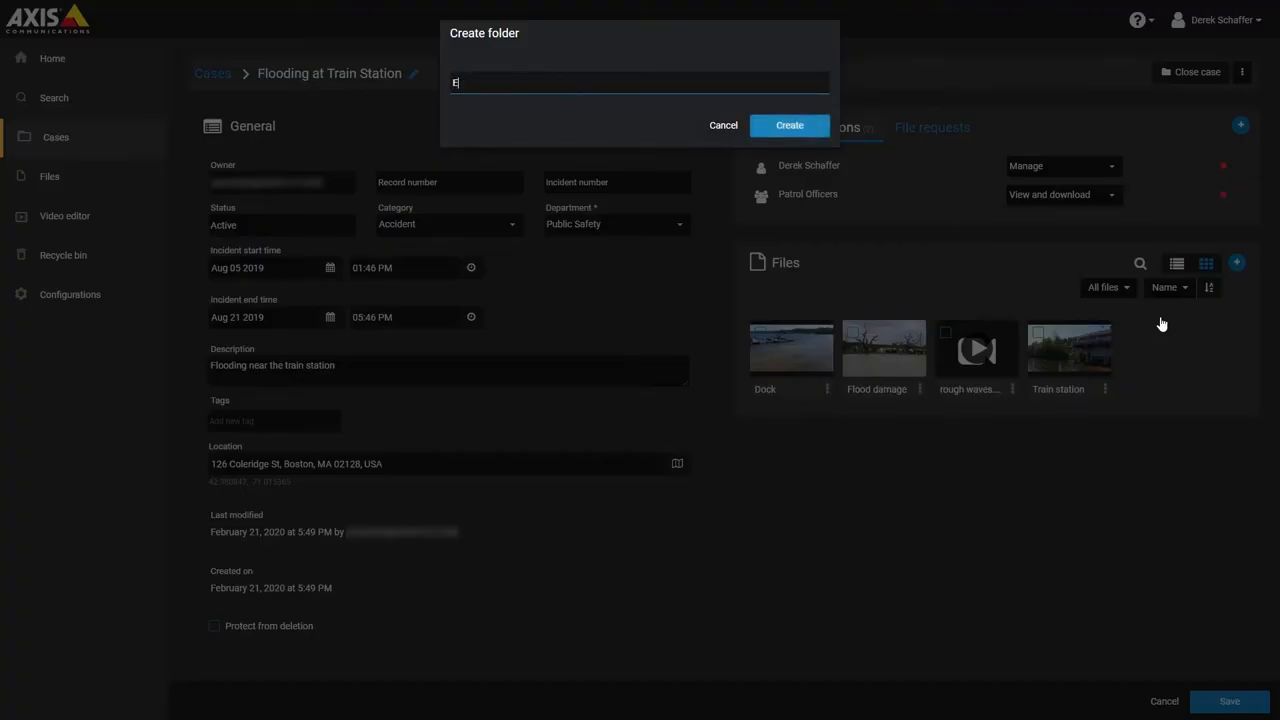
type("nvironment")
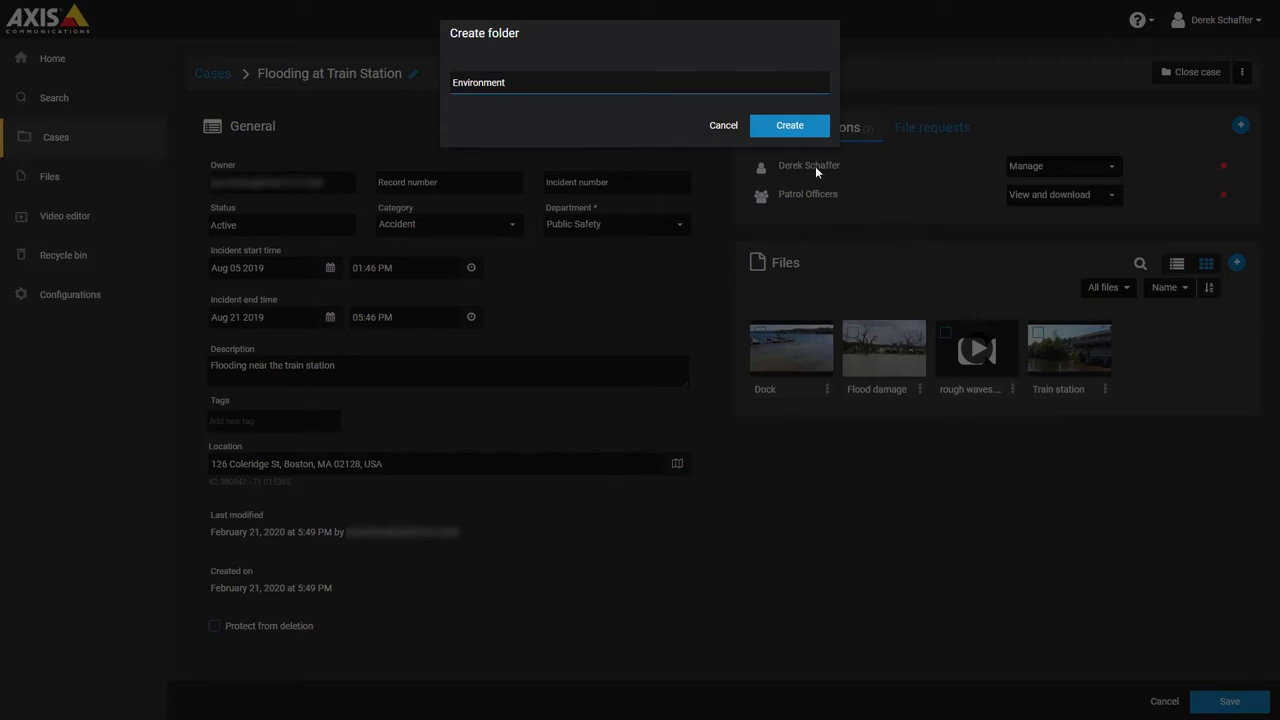
left_click(788, 124)
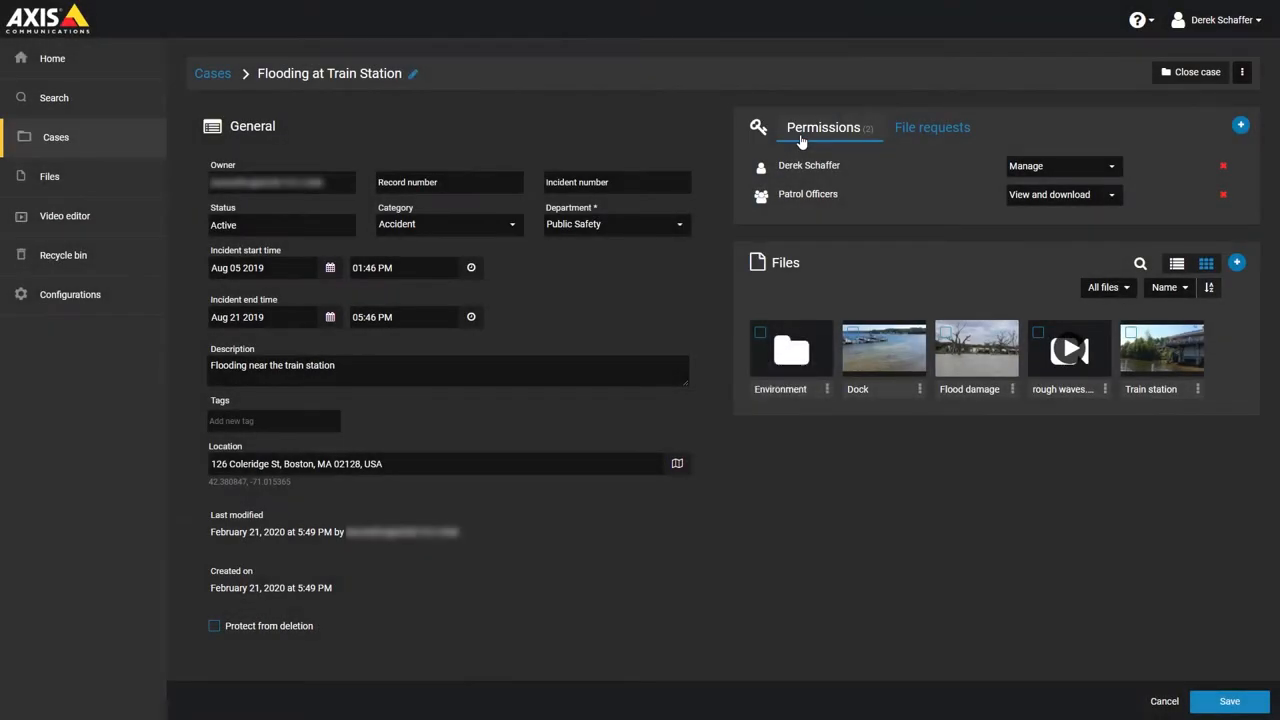
mouse_move(1046, 424)
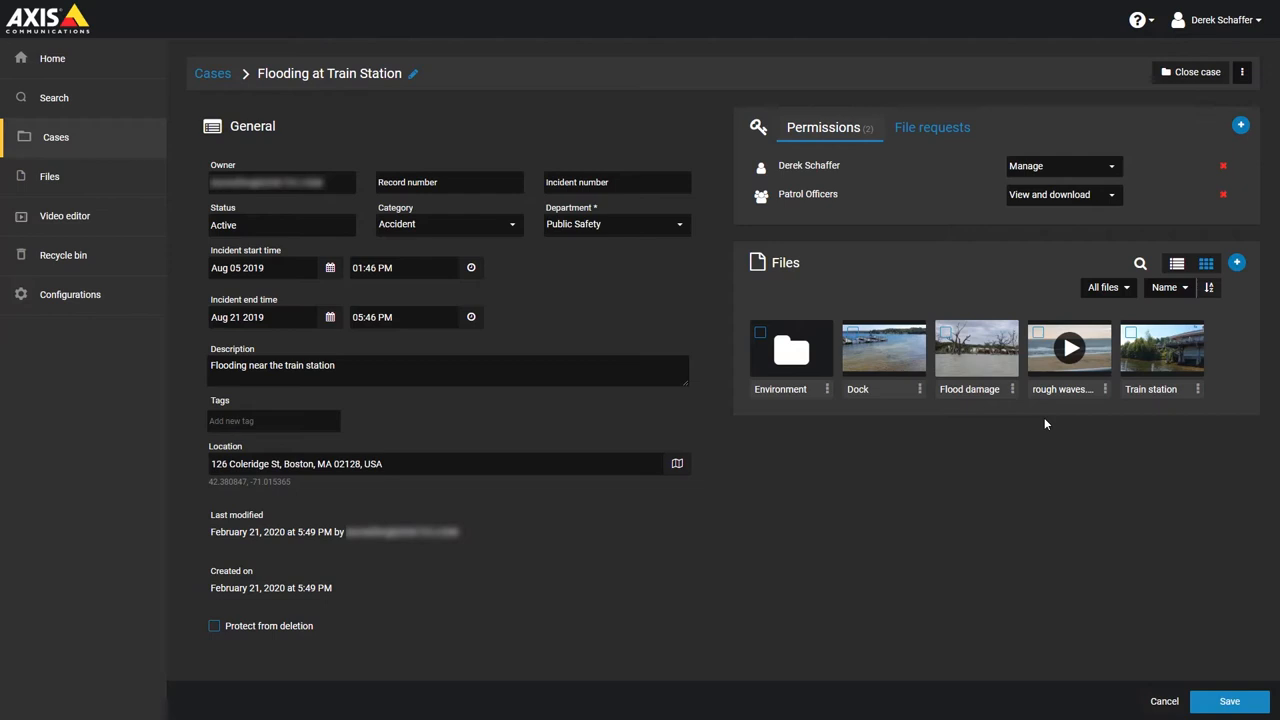
mouse_move(1080, 388)
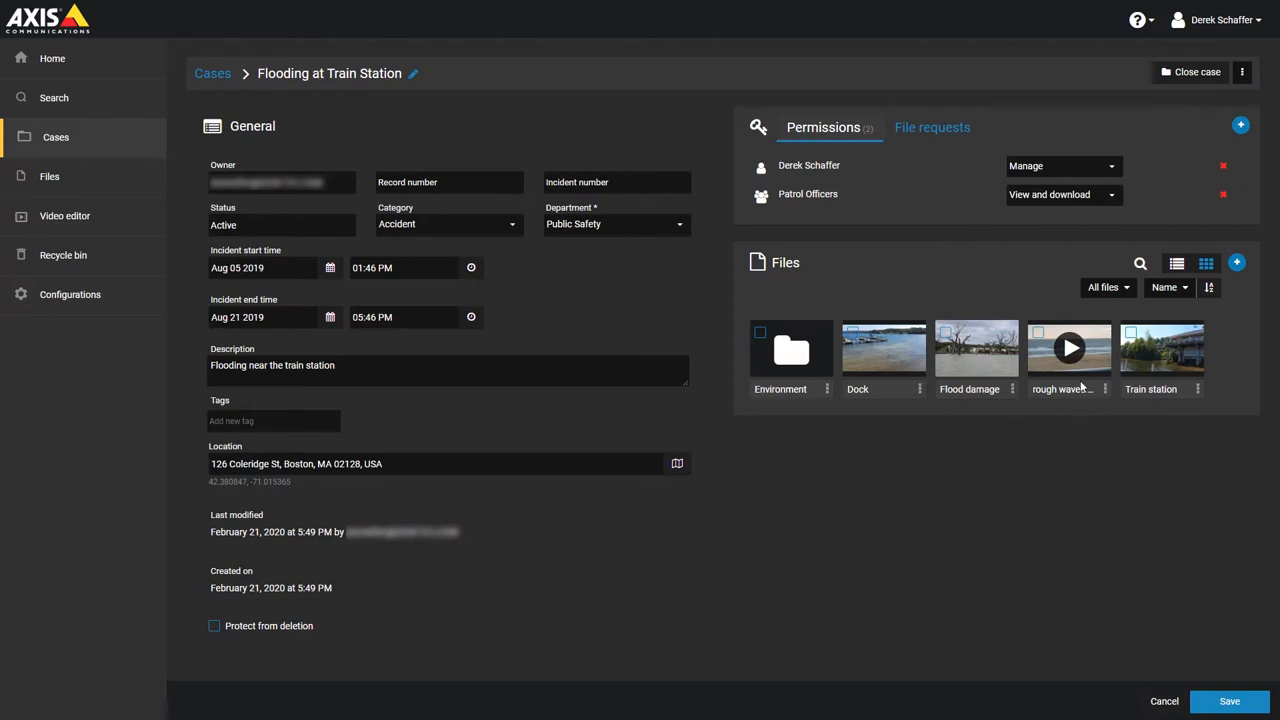
mouse_move(1068, 376)
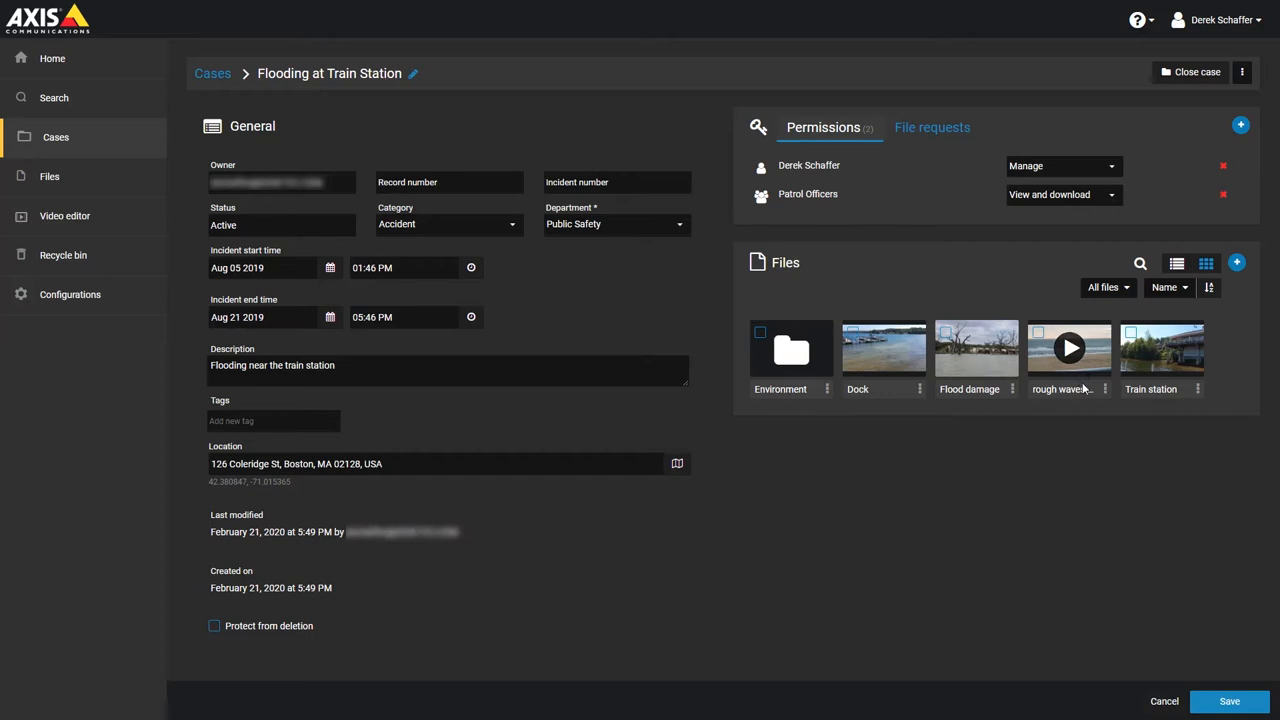
left_click(1104, 388)
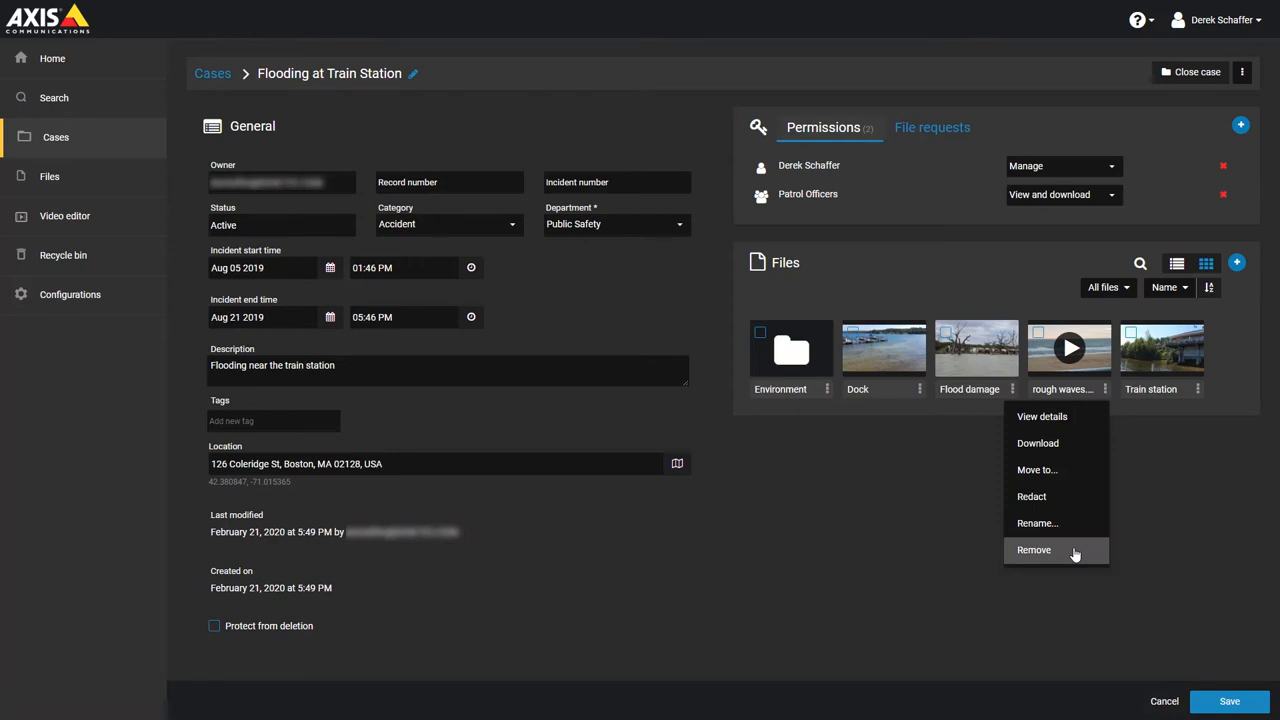
mouse_move(1040, 332)
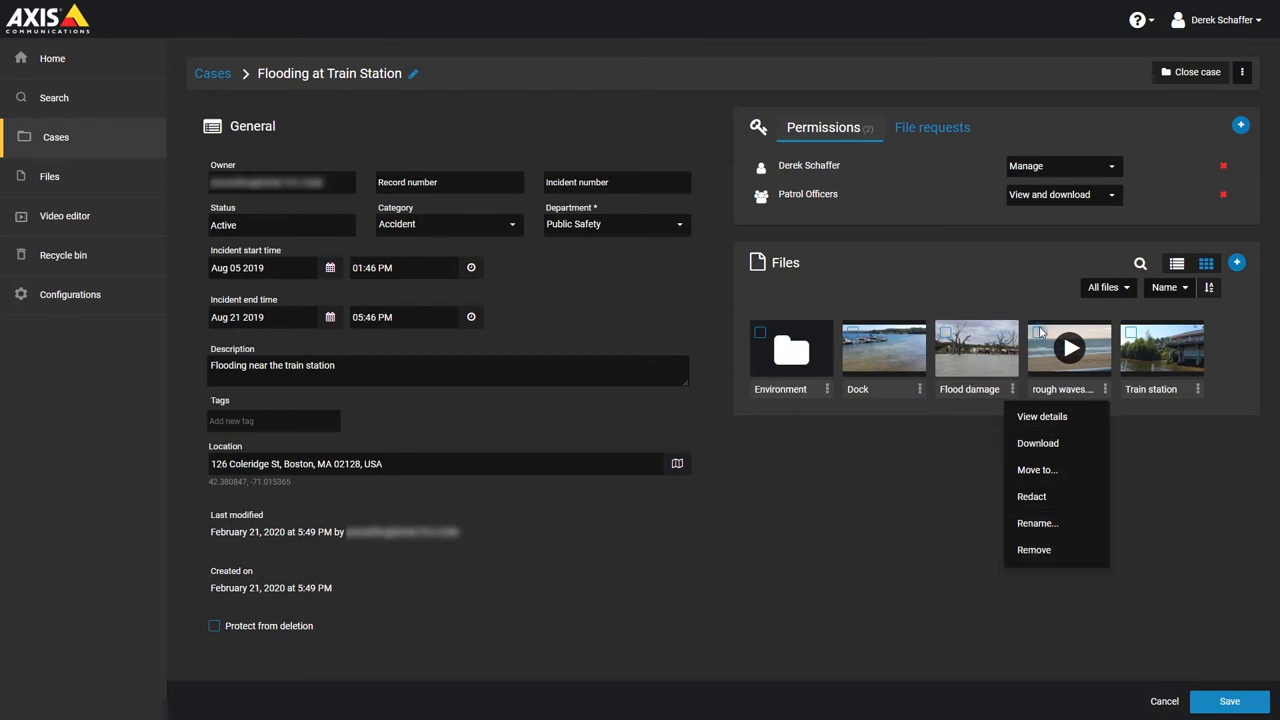
left_click(944, 332)
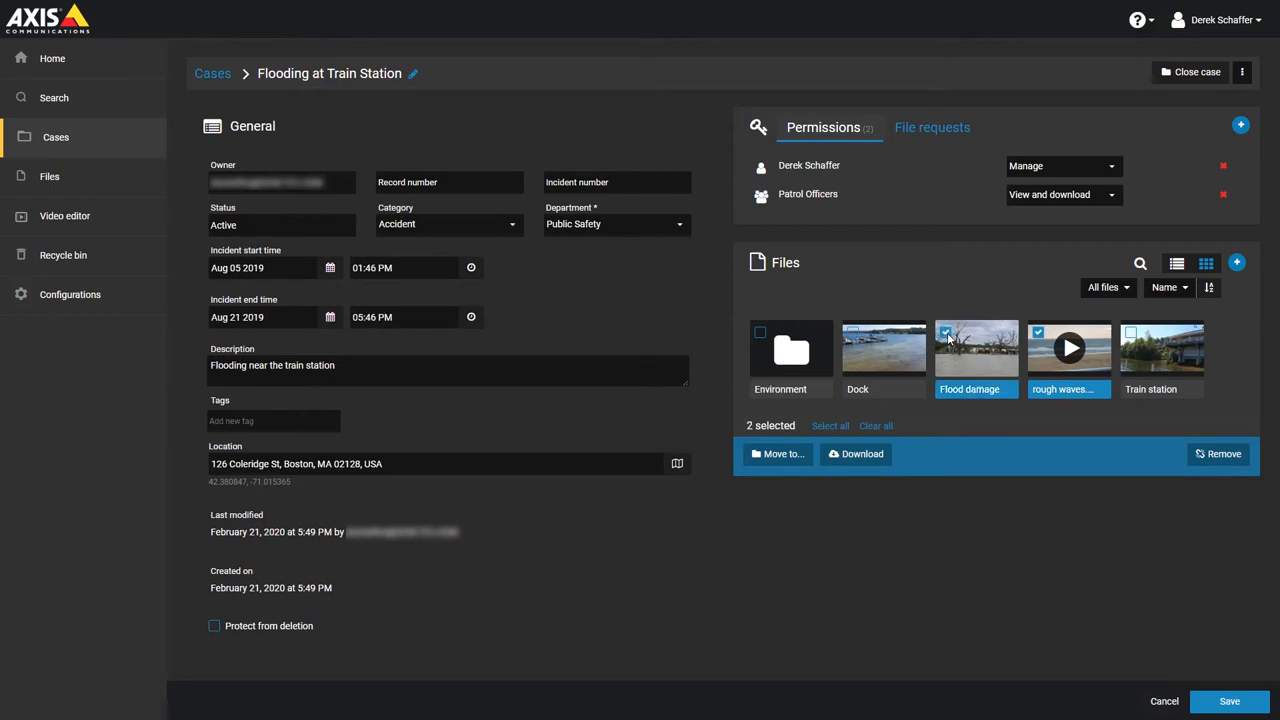
mouse_move(1218, 454)
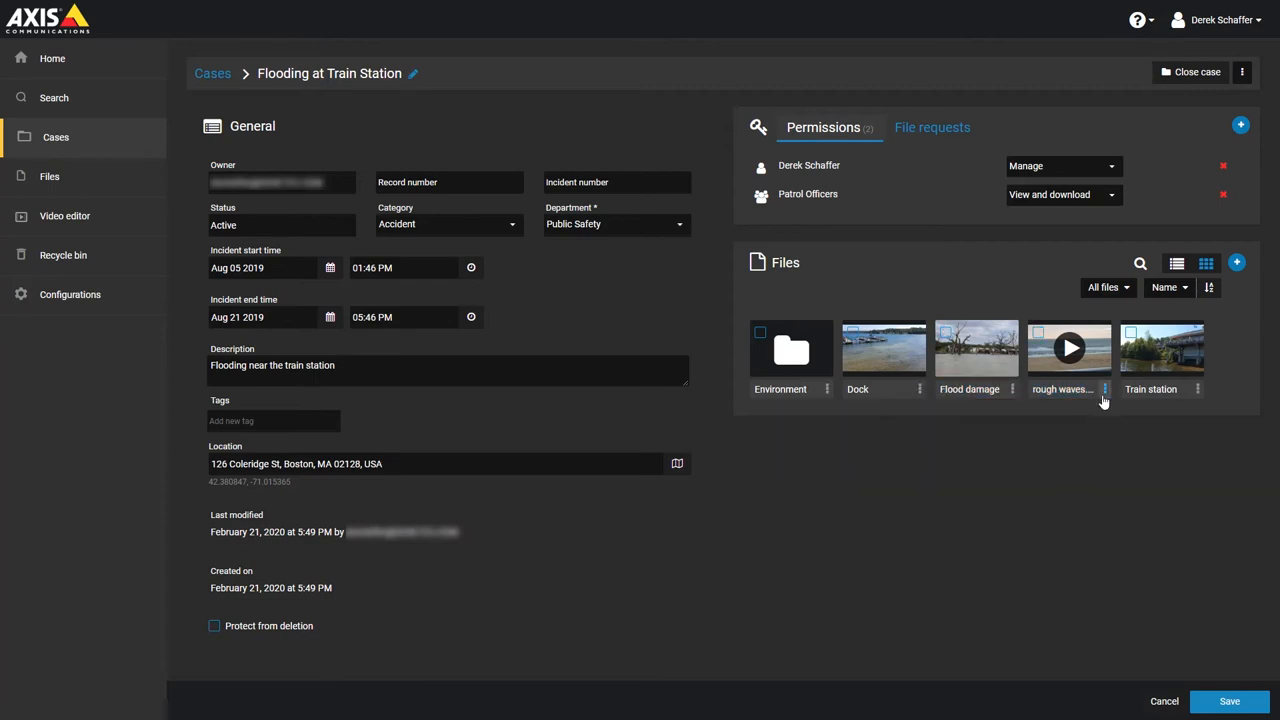
Step: Review the rough waves file actions, then save the case changes
left_click(1104, 388)
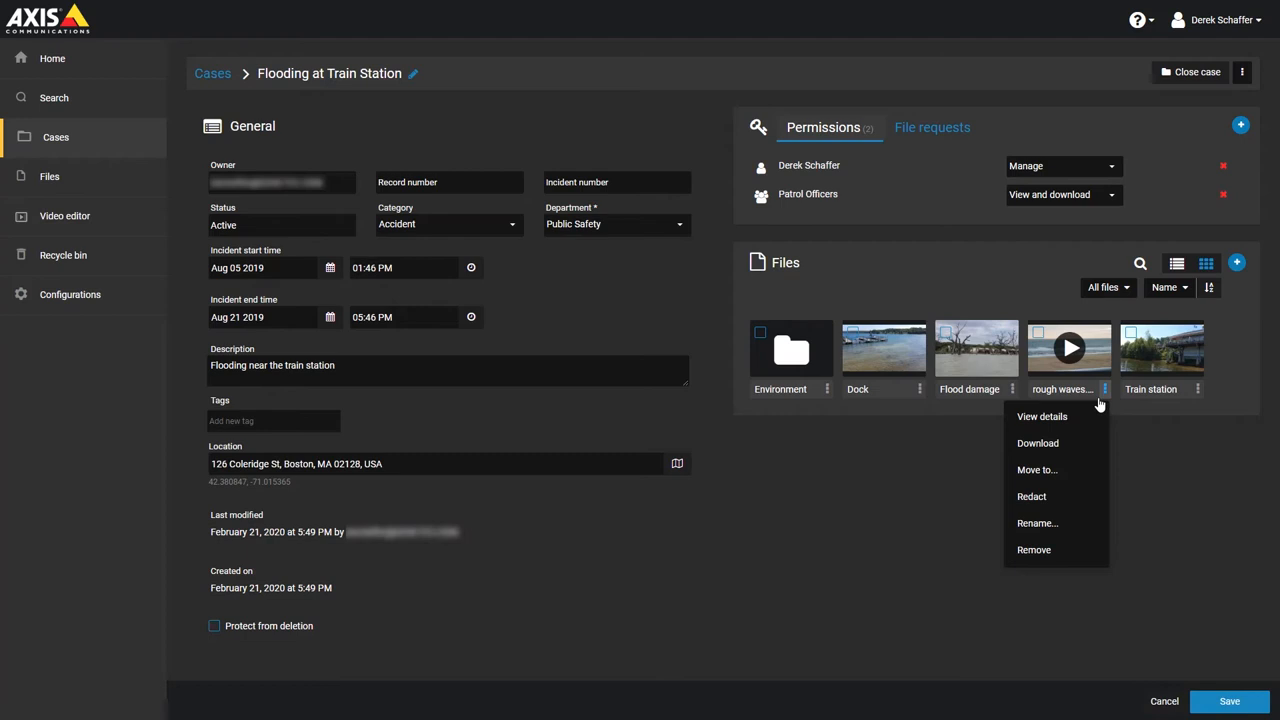
mouse_move(1036, 470)
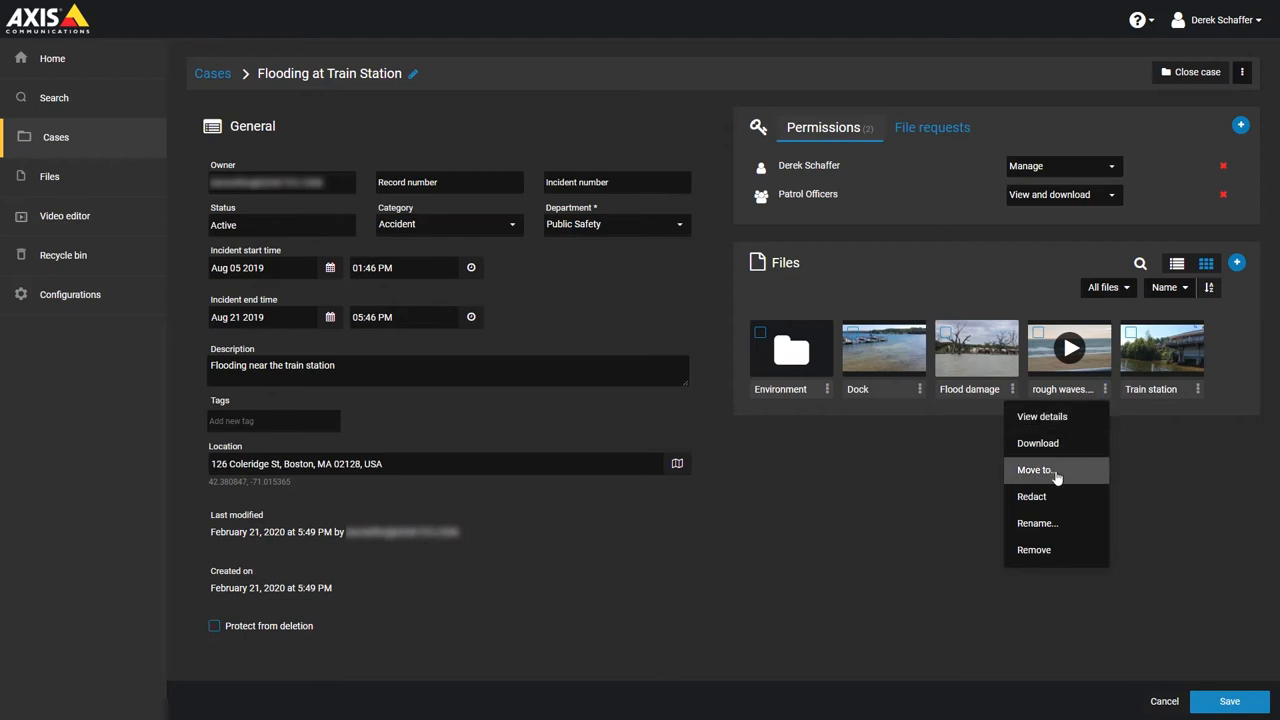
mouse_move(1032, 496)
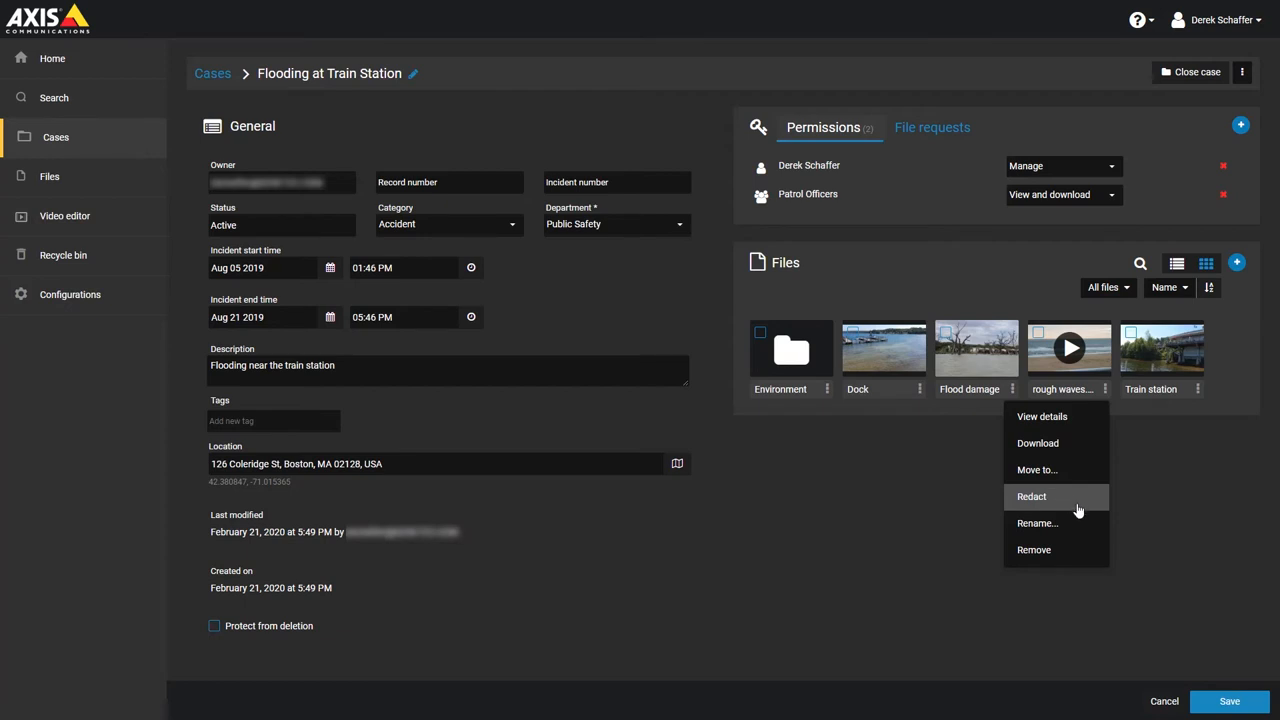
mouse_move(1072, 524)
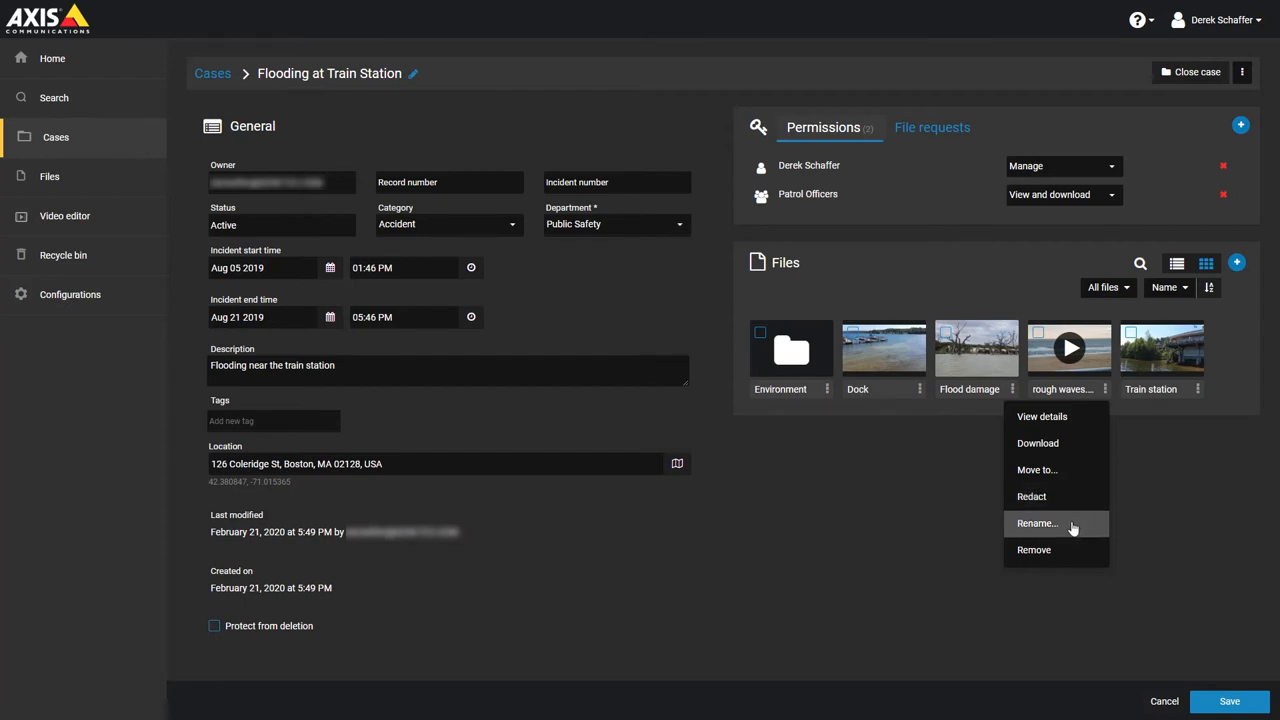
left_click(1140, 488)
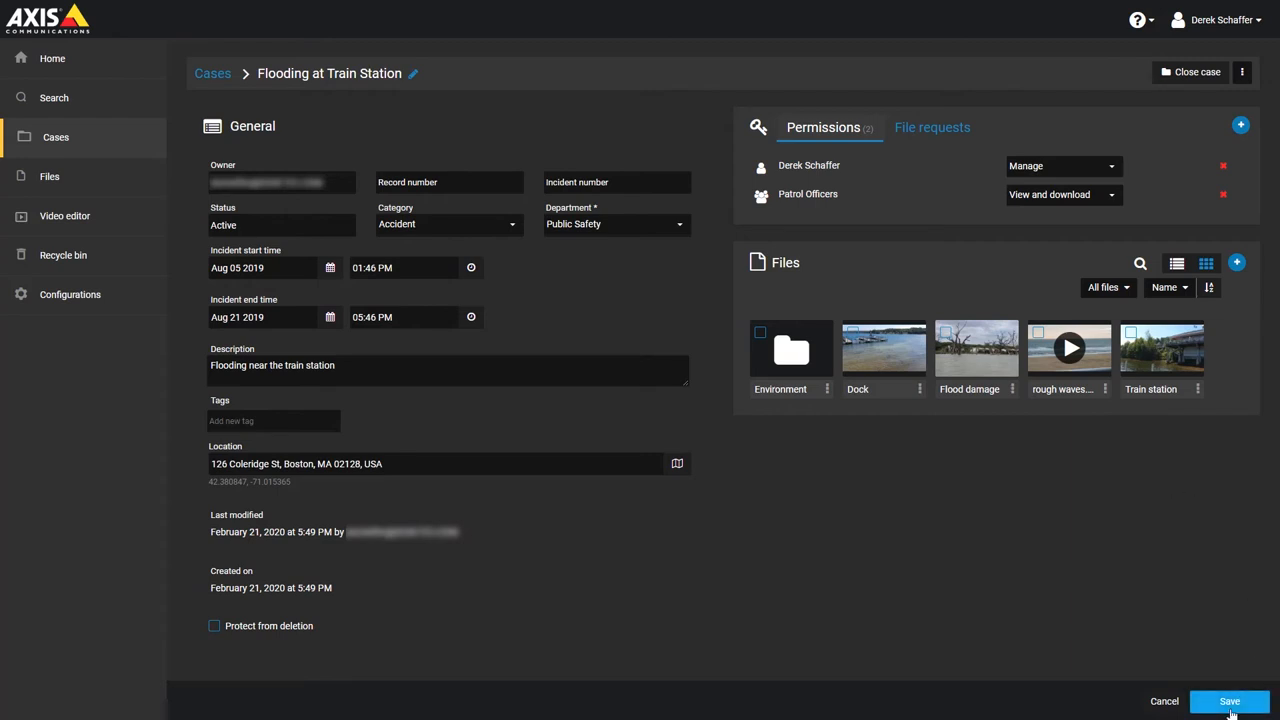
left_click(1228, 700)
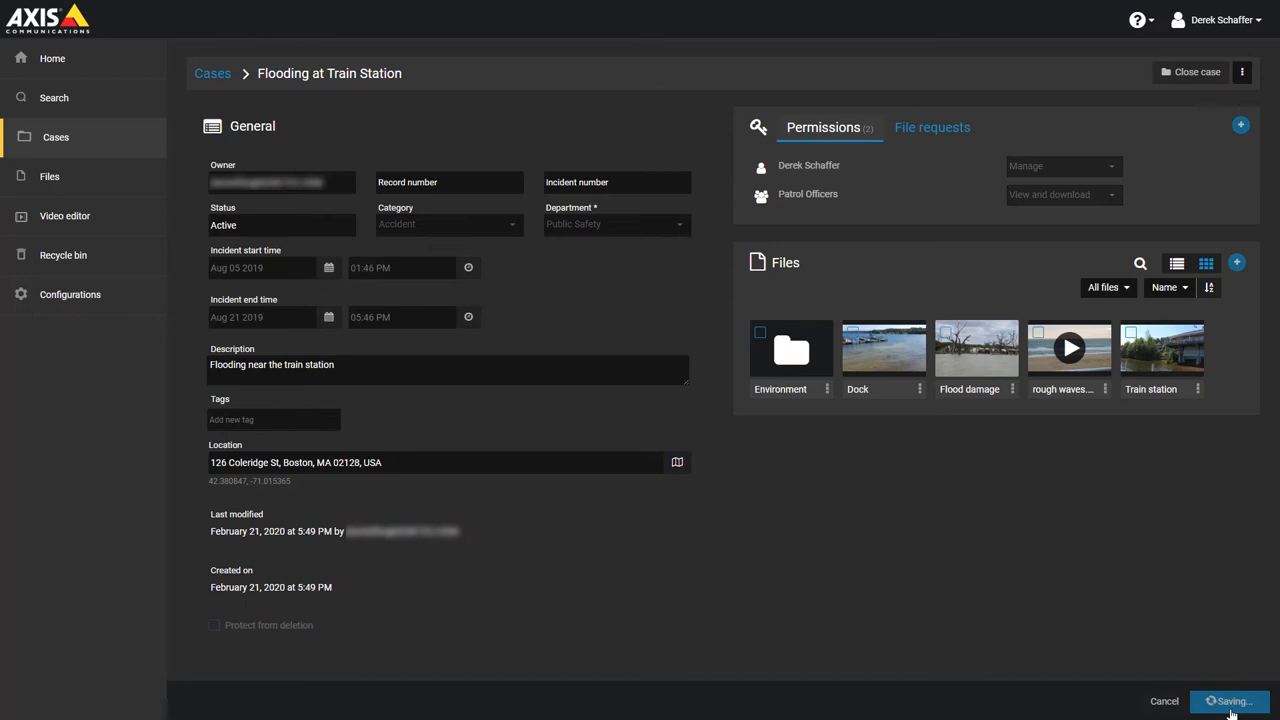
left_click(1230, 700)
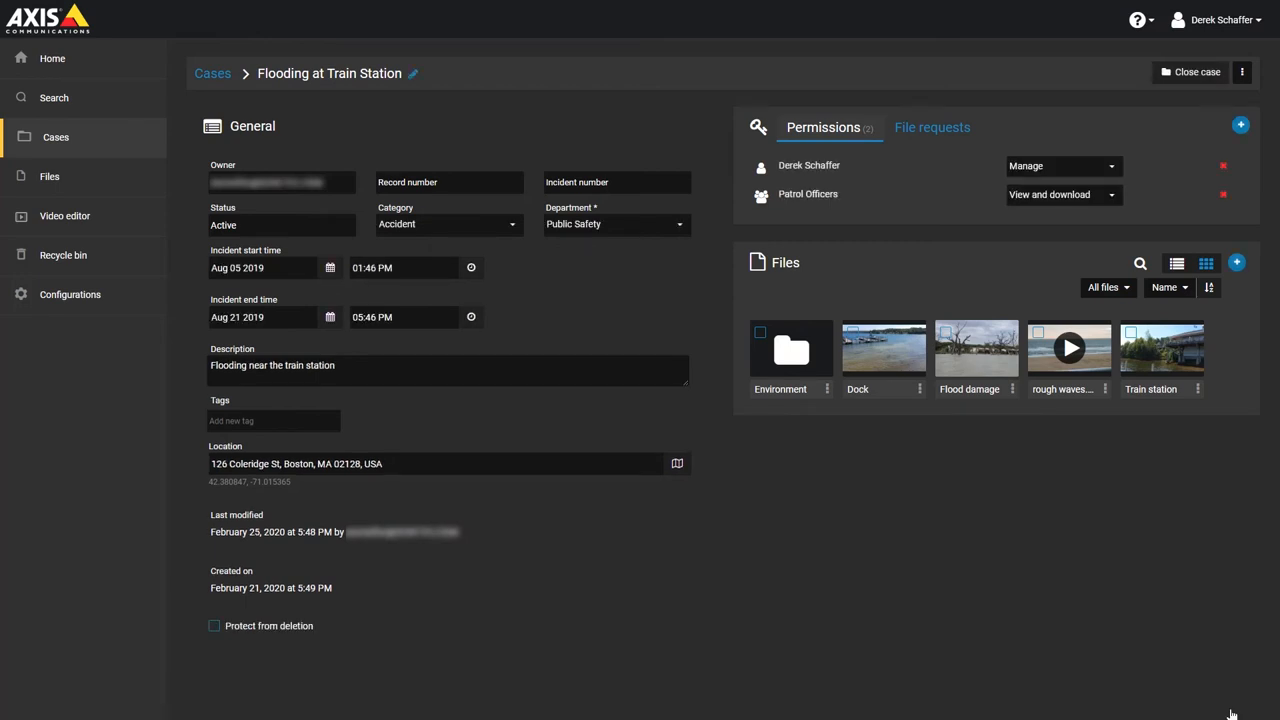
mouse_move(812, 460)
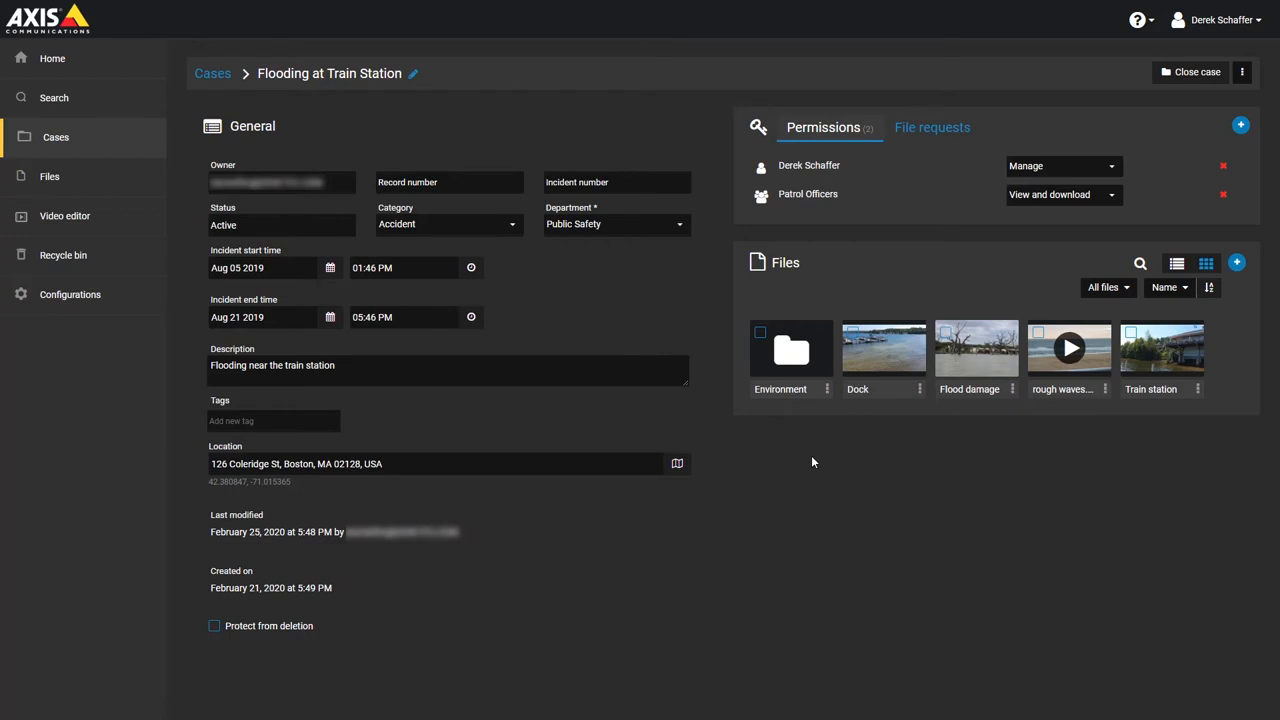
mouse_move(932, 128)
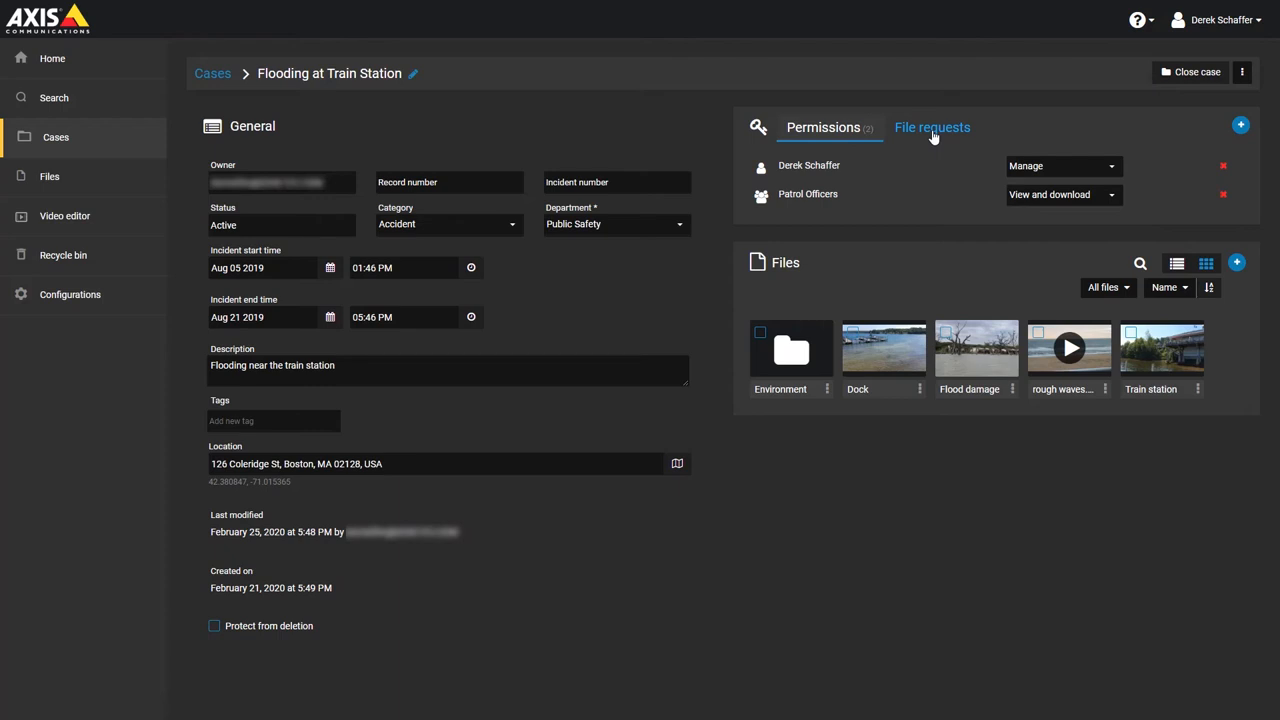
Step: Show the case's File requests list, currently empty
left_click(932, 128)
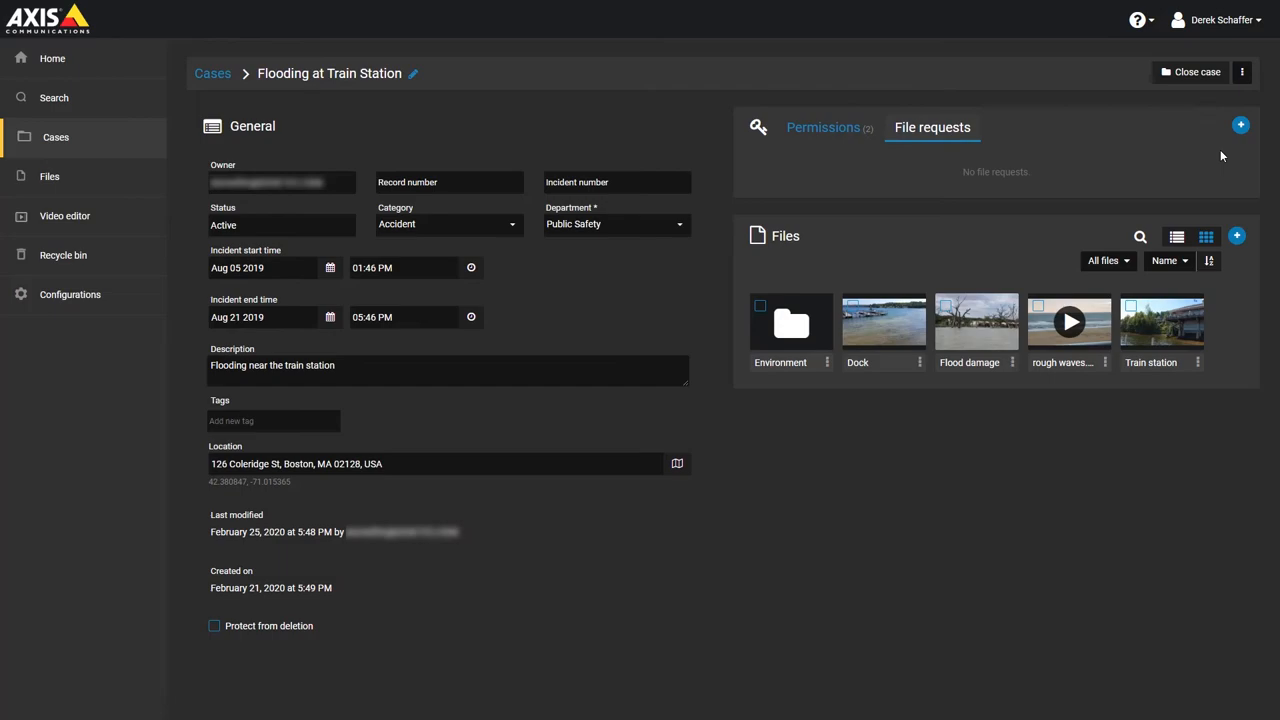
Step: Start a file request asking to upload flooding files, expiring March 14 2020, anonymous uploads allowed
left_click(1240, 124)
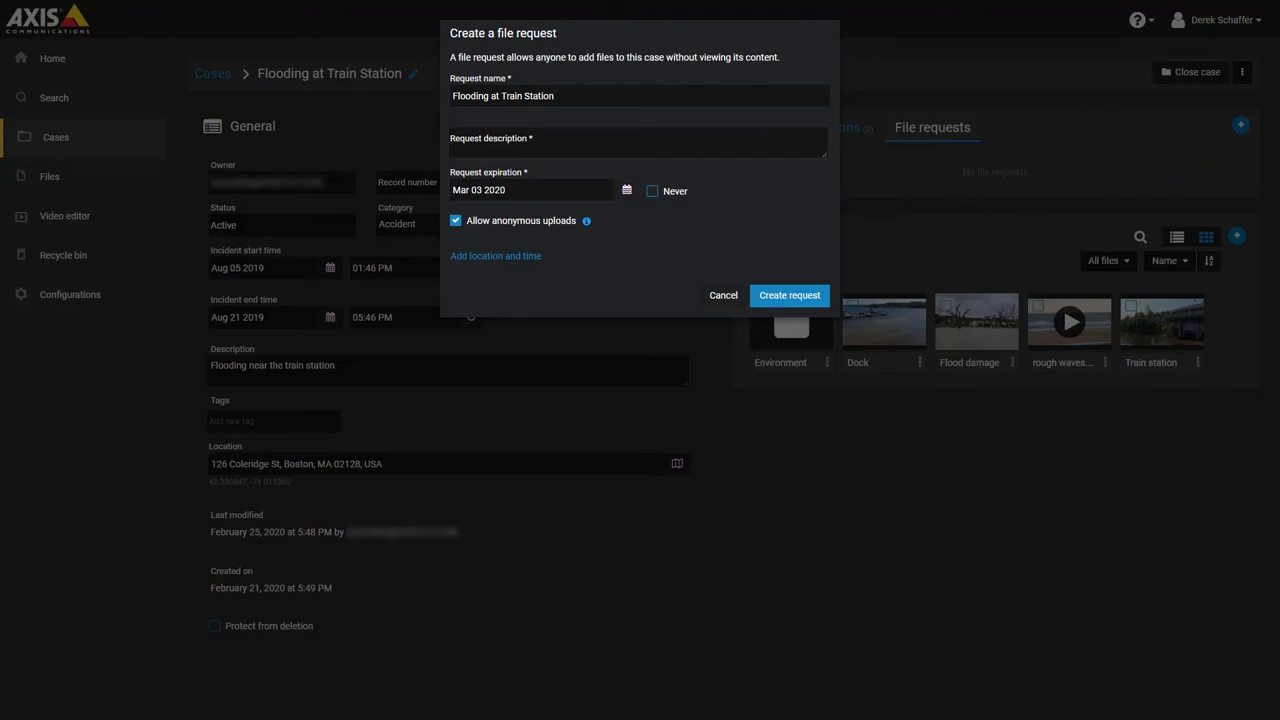
type("Please upload your files related to the recent flooding at the train station.  Thank you for your assistance.")
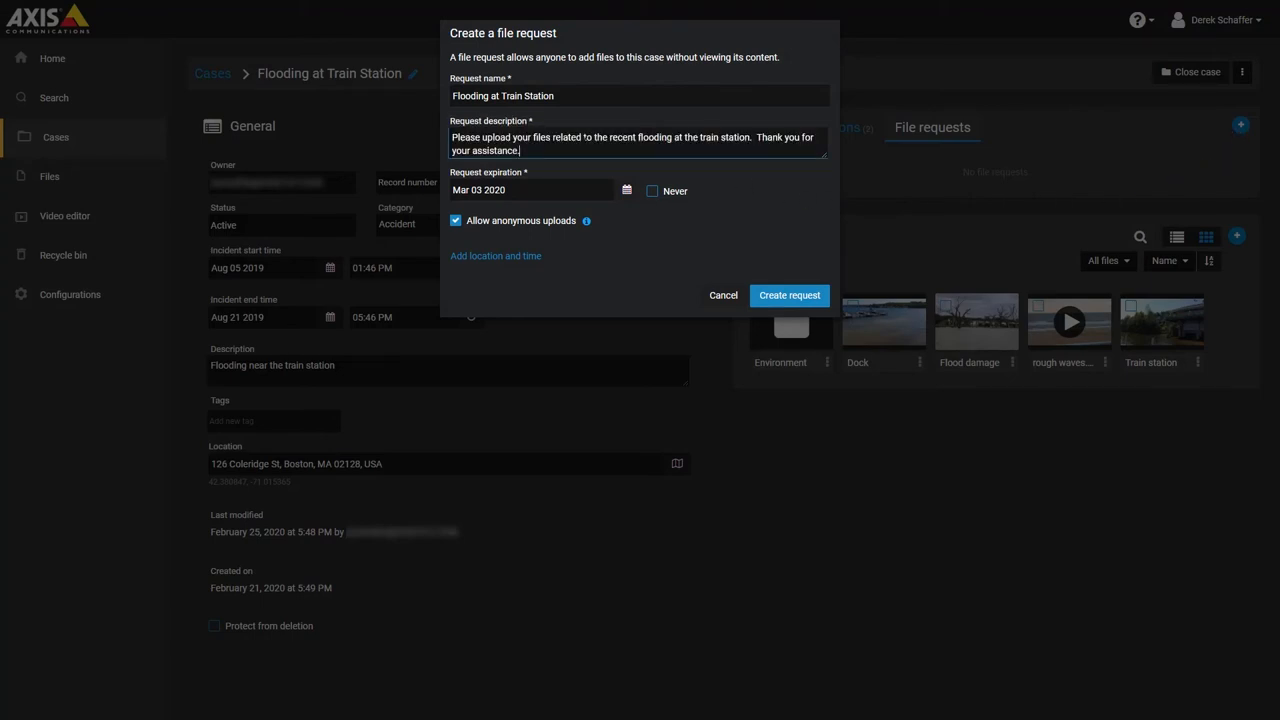
left_click(626, 190)
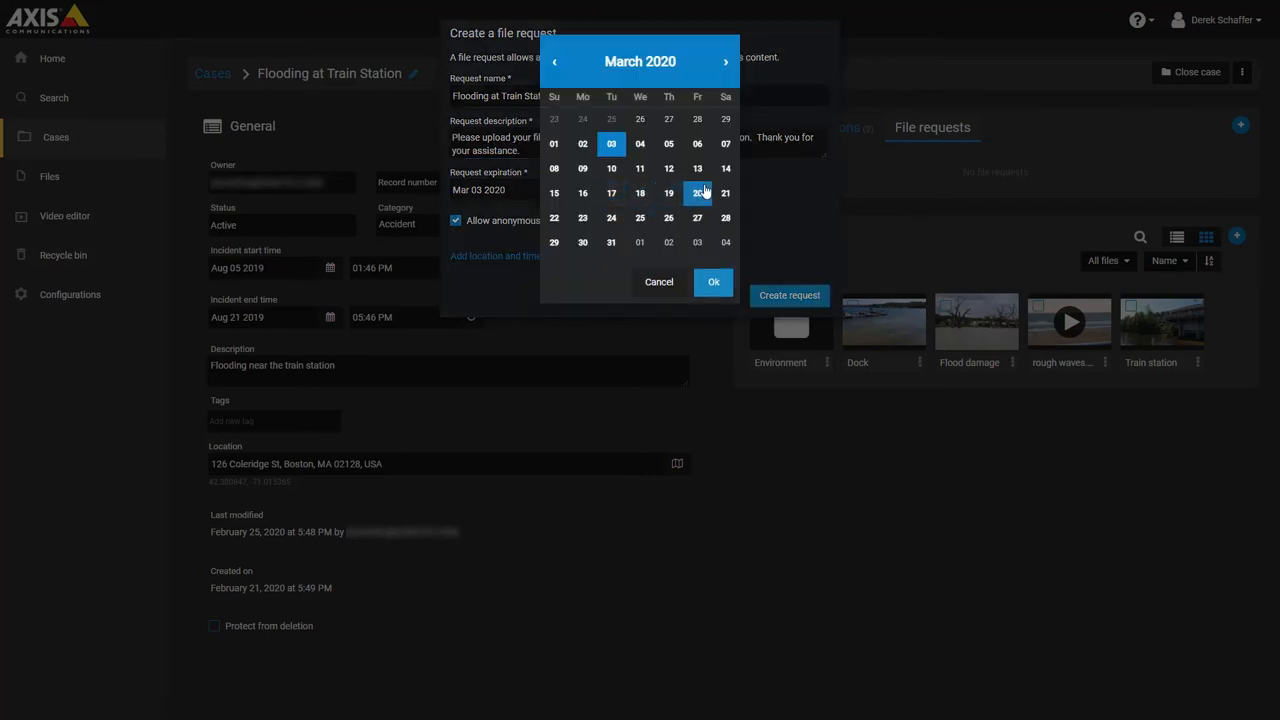
left_click(726, 168)
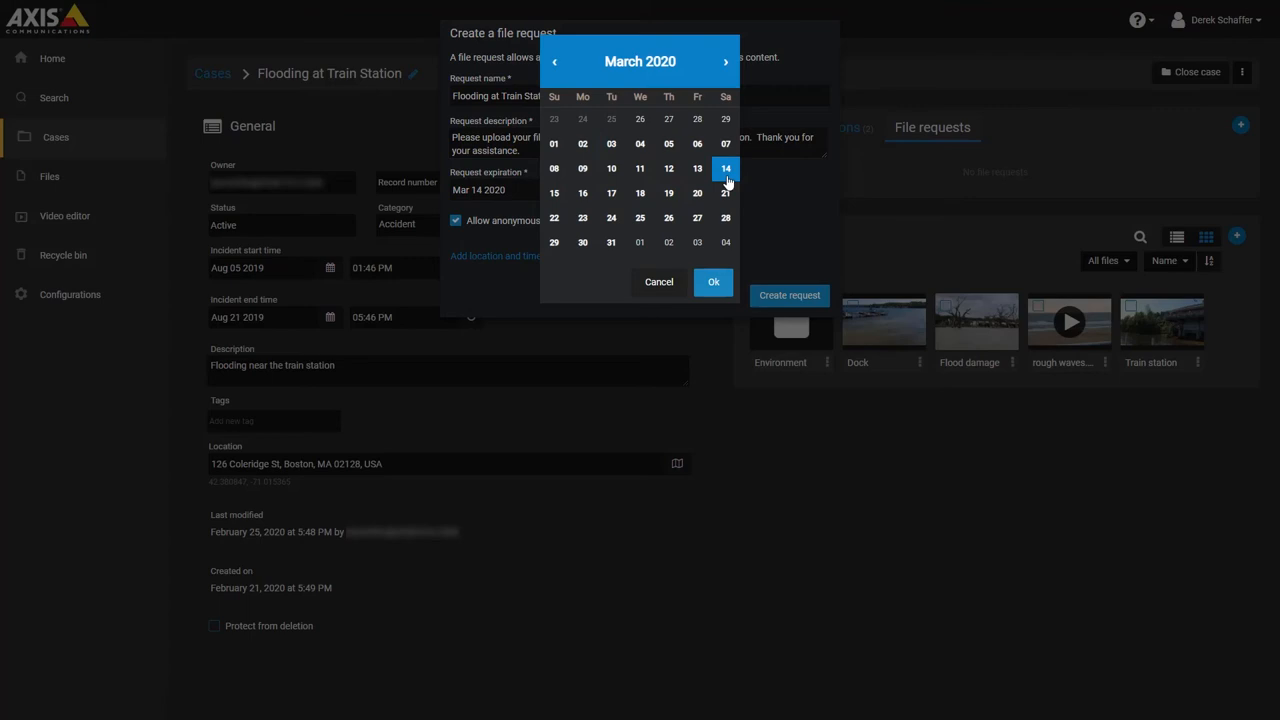
left_click(712, 280)
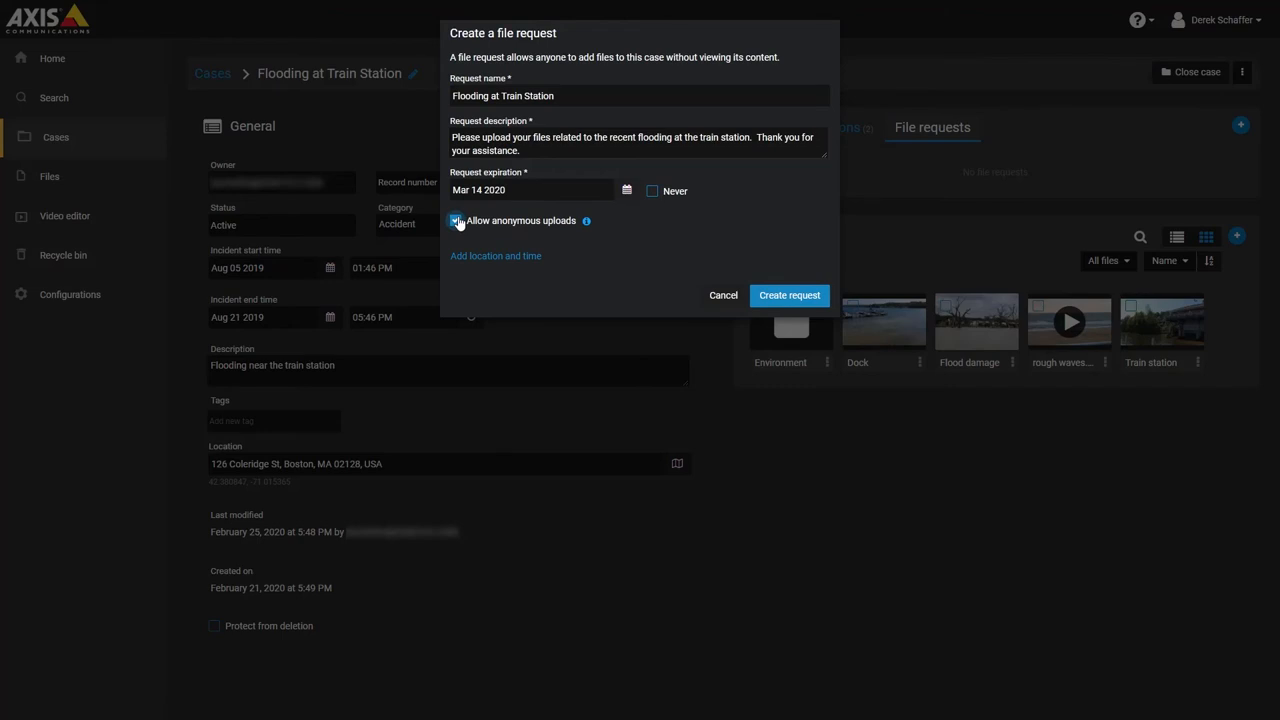
left_click(456, 220)
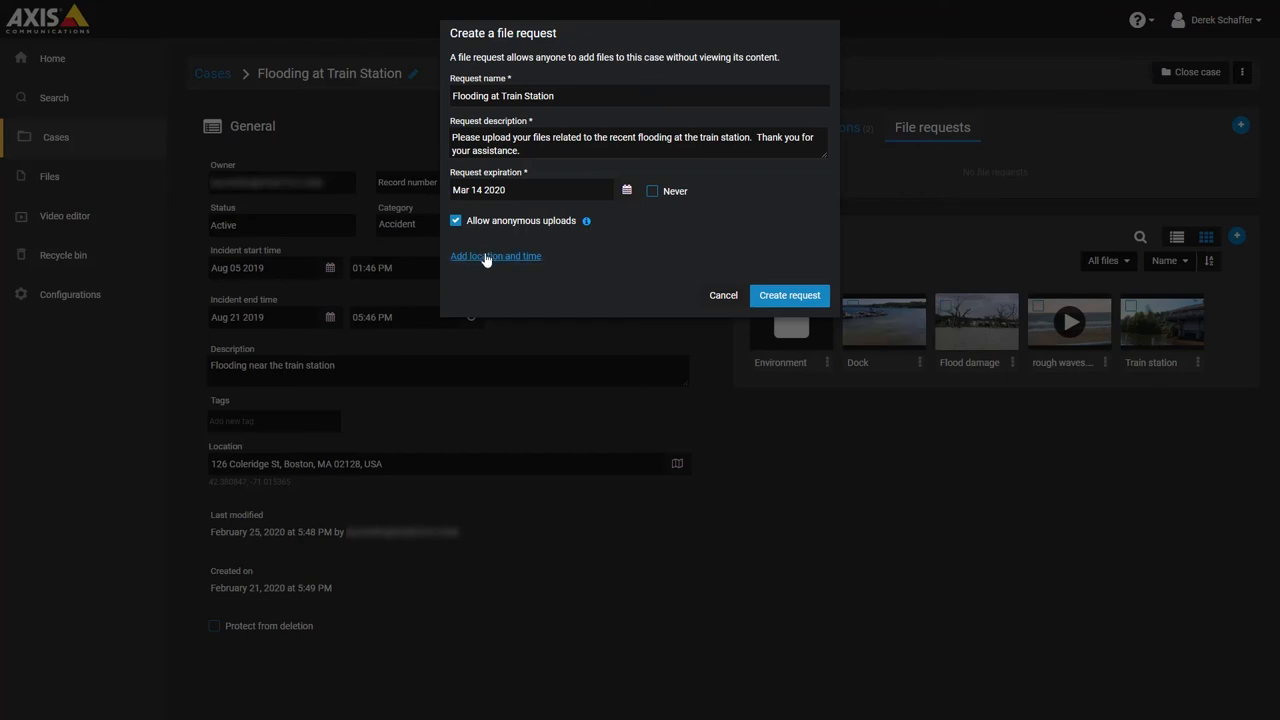
Step: Add the case location and incident times, then create the request
left_click(496, 256)
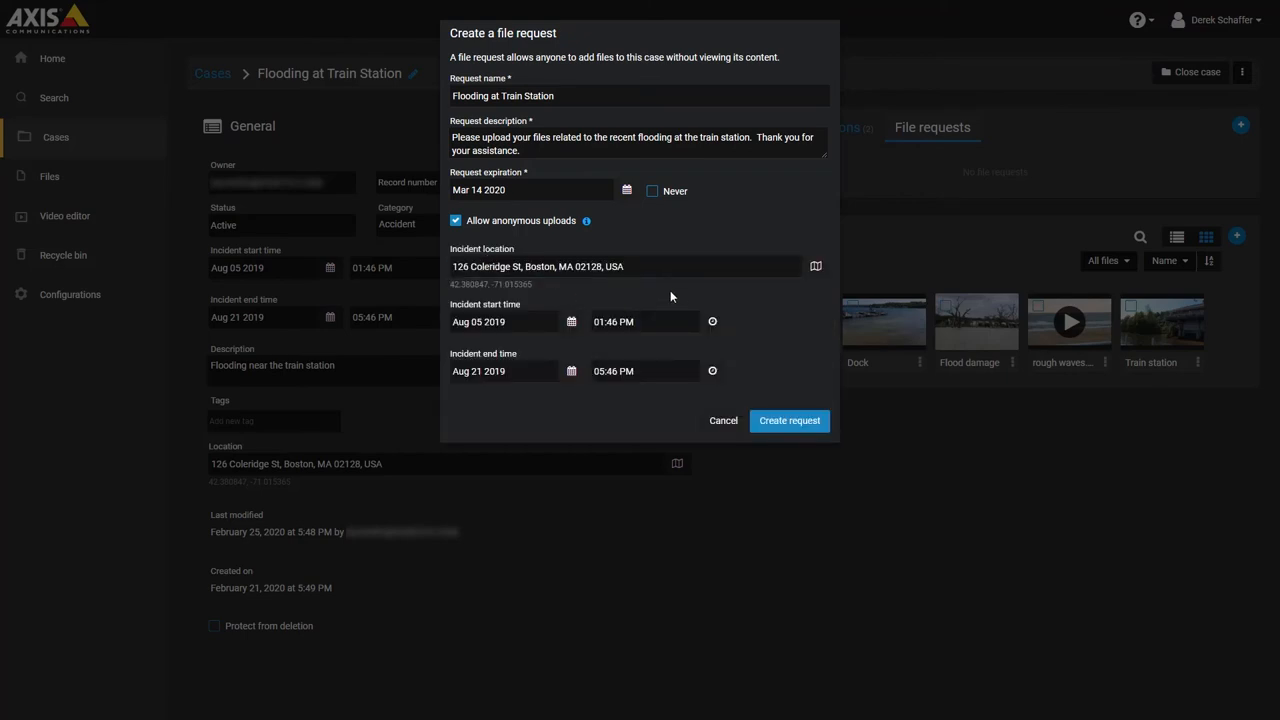
mouse_move(744, 328)
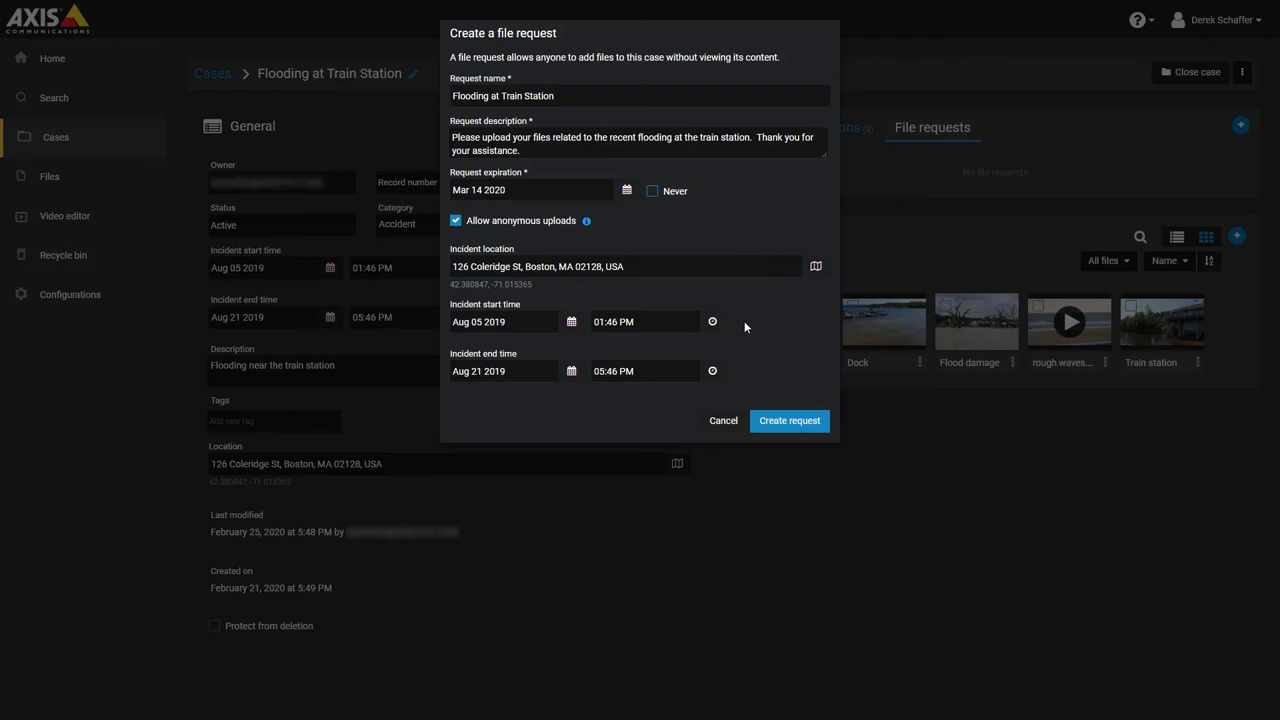
mouse_move(730, 368)
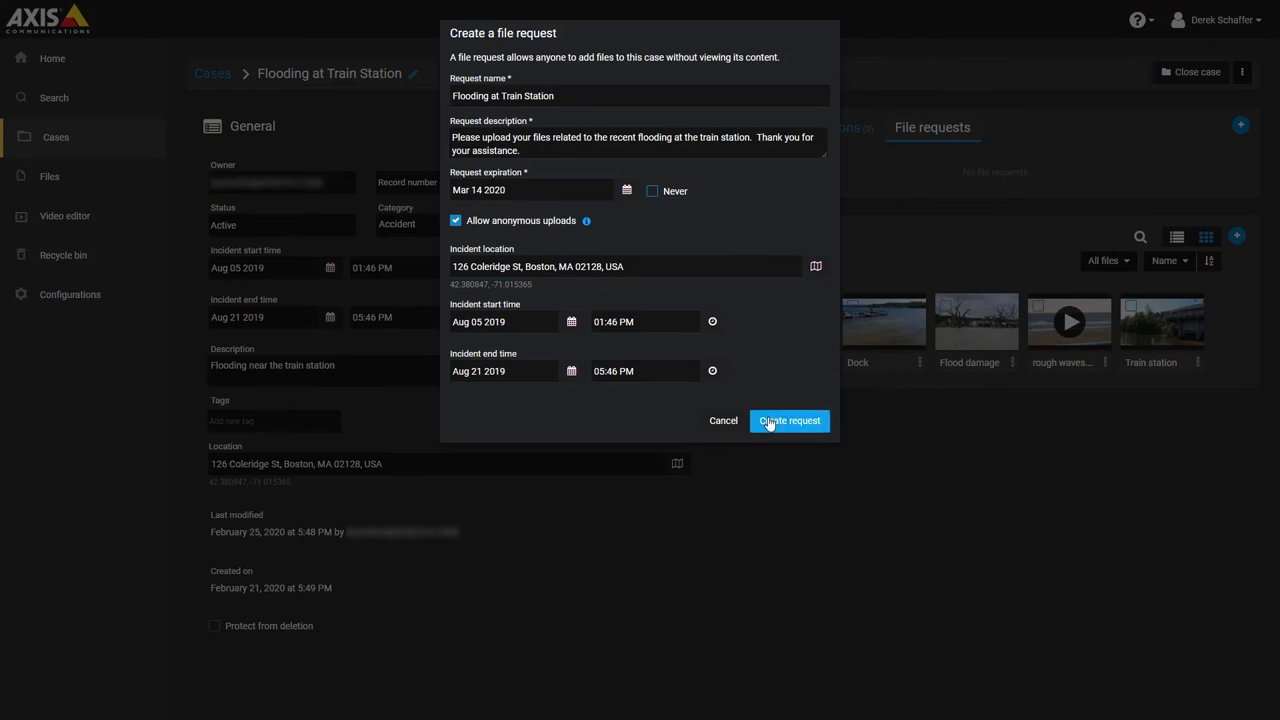
left_click(788, 420)
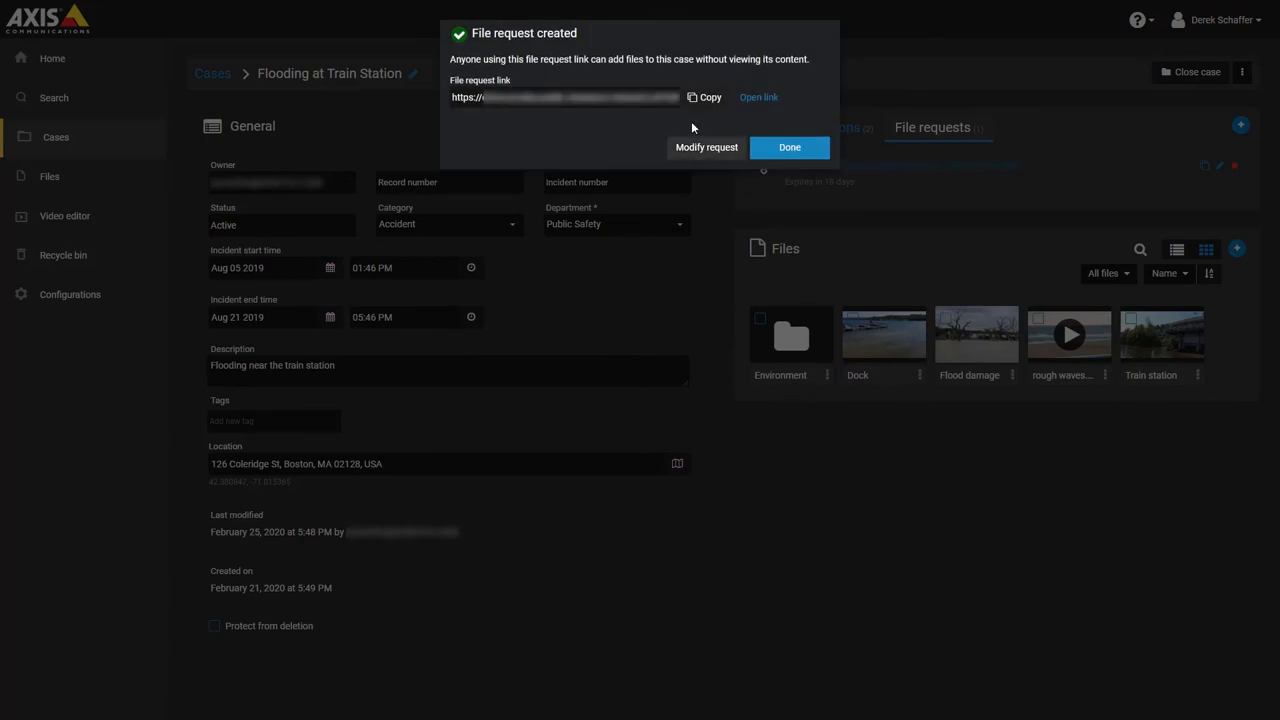
mouse_move(736, 108)
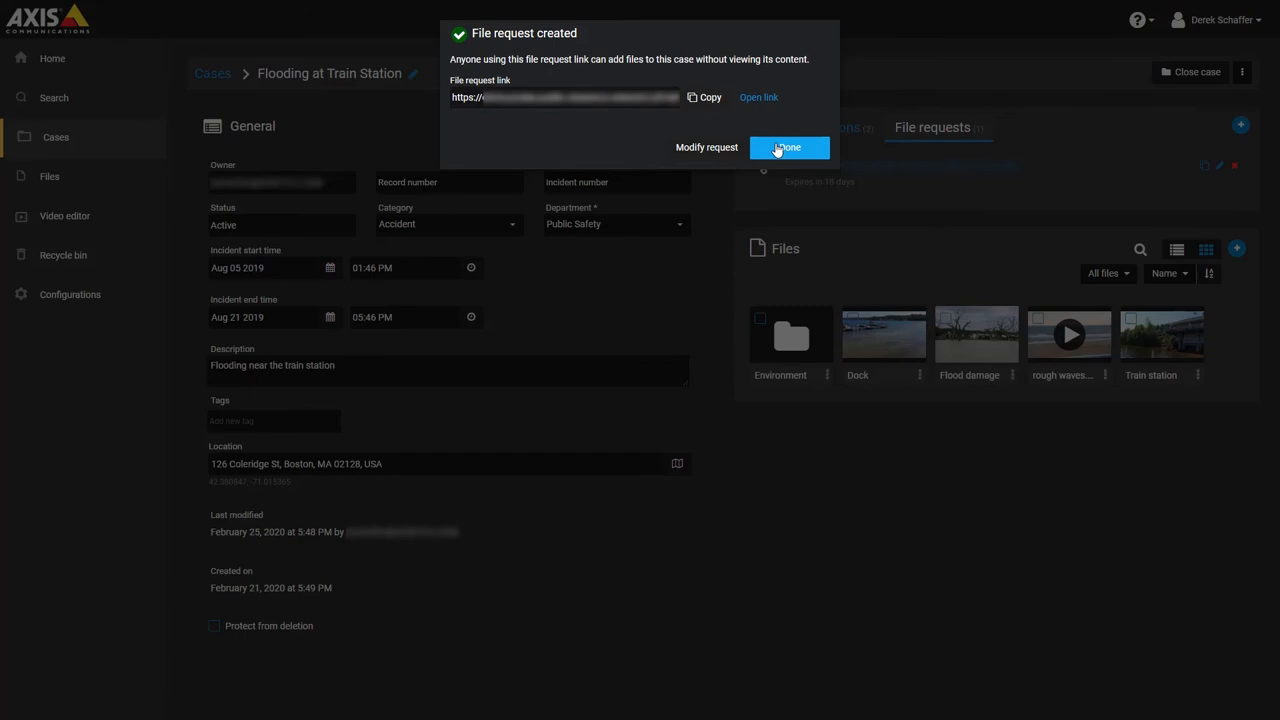
Step: Close the confirmation so the new request link appears in the list
left_click(788, 148)
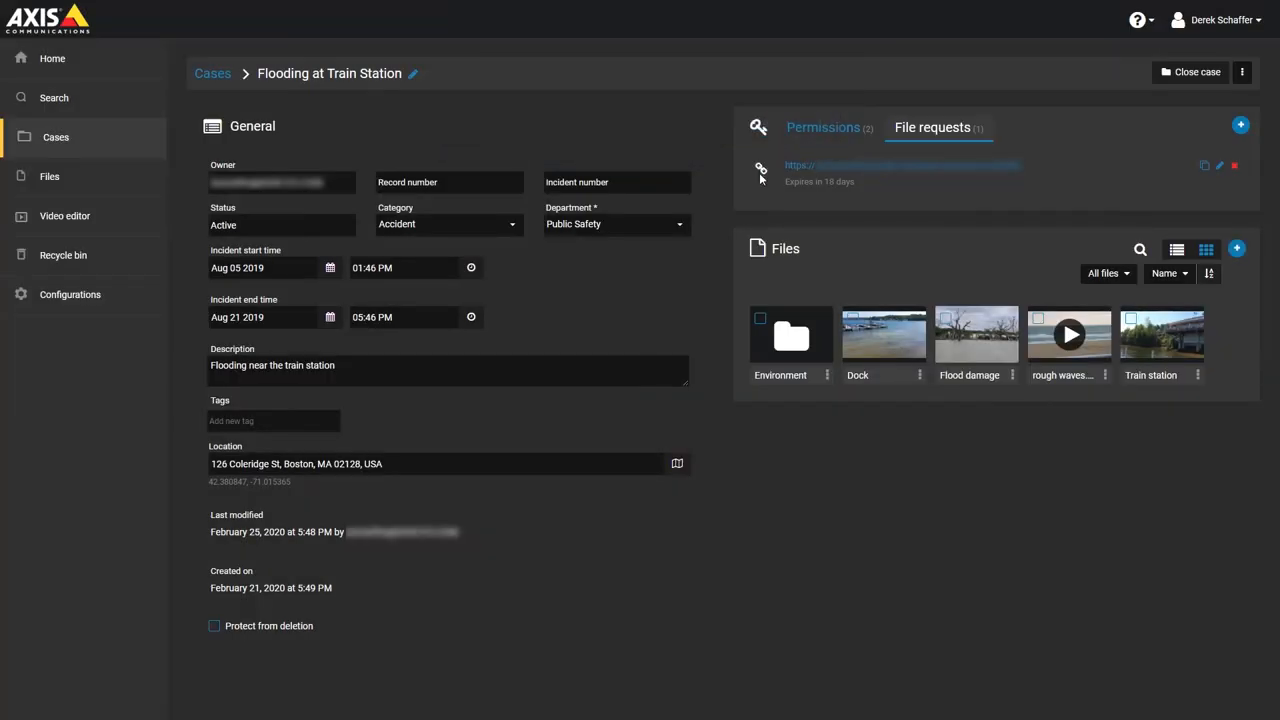
mouse_move(1028, 192)
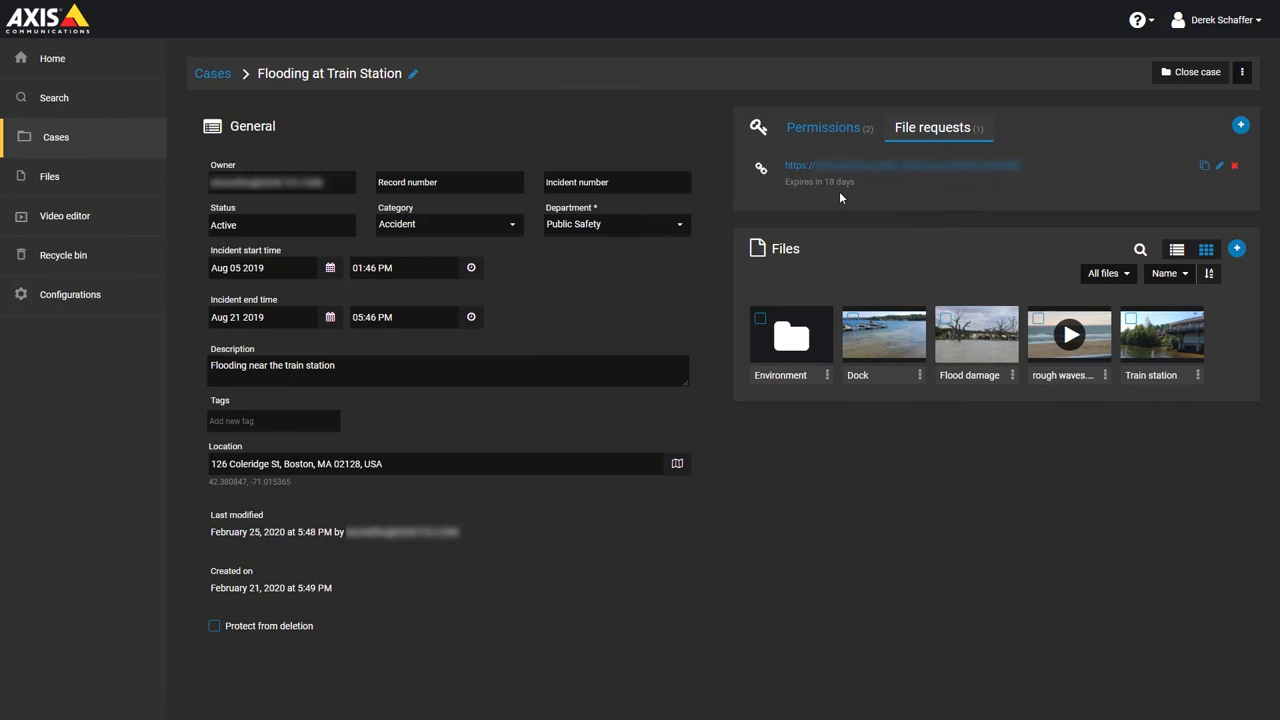
mouse_move(1204, 168)
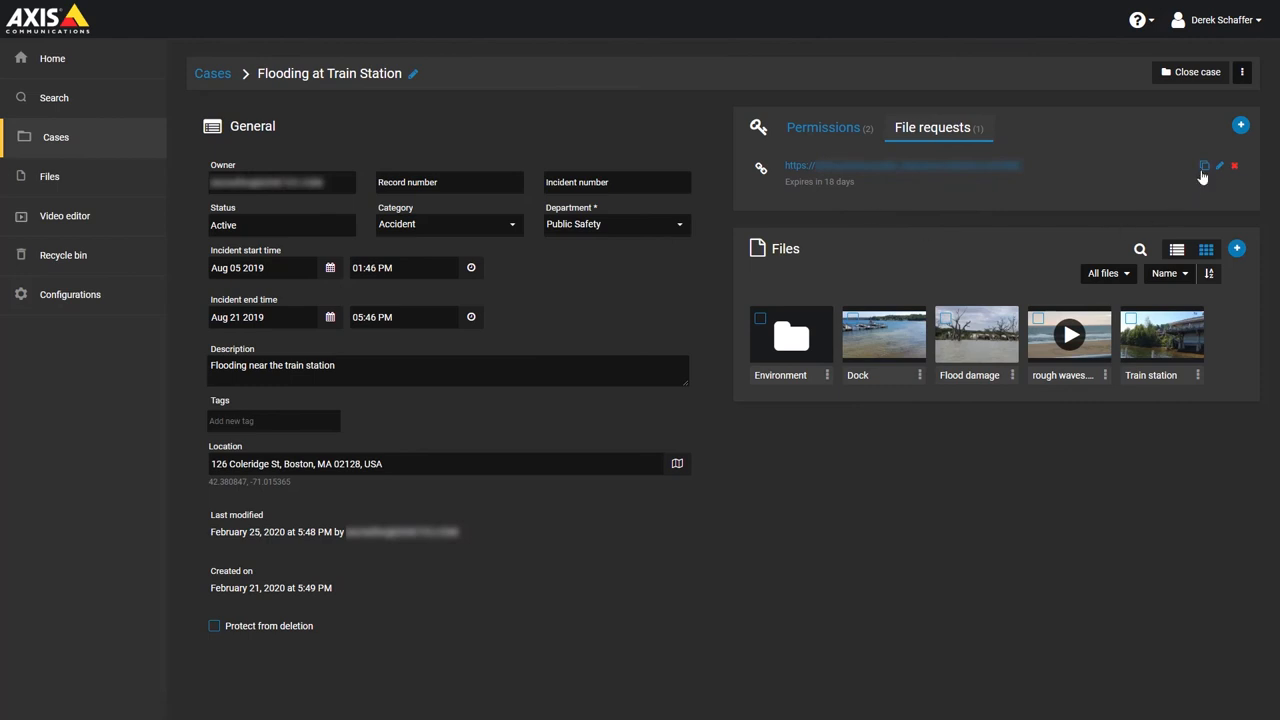
mouse_move(1218, 164)
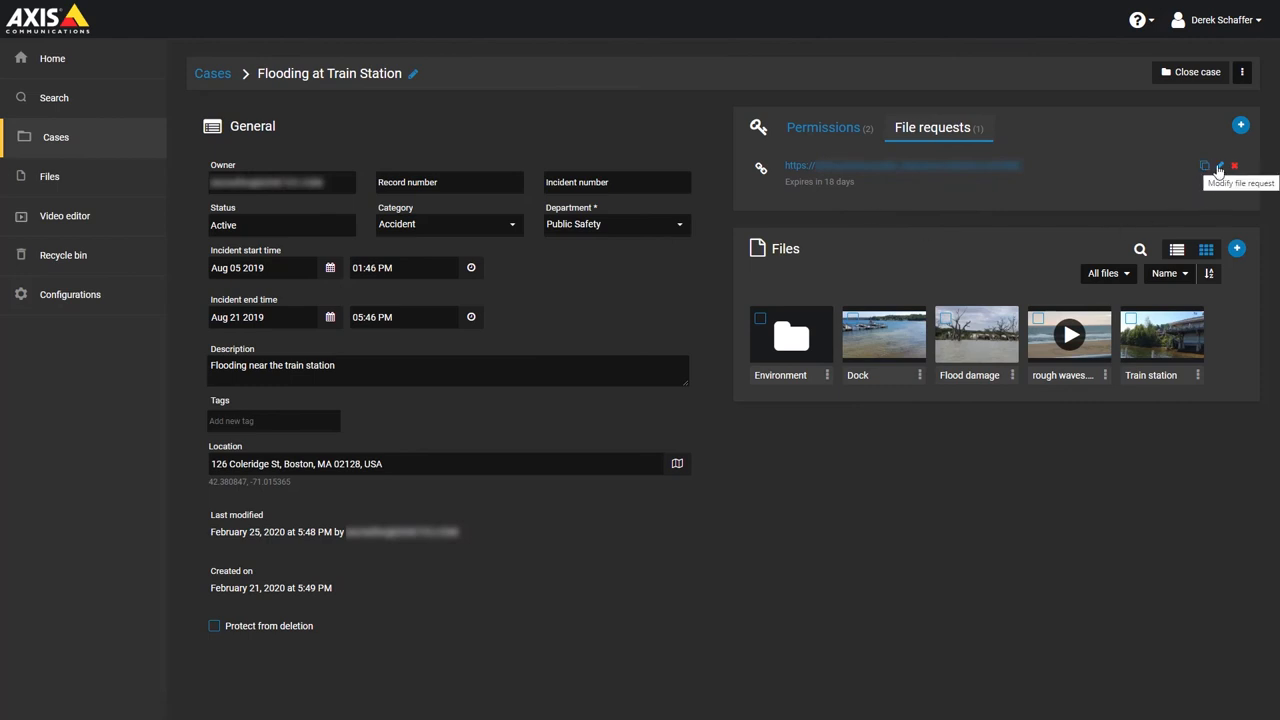
mouse_move(1234, 166)
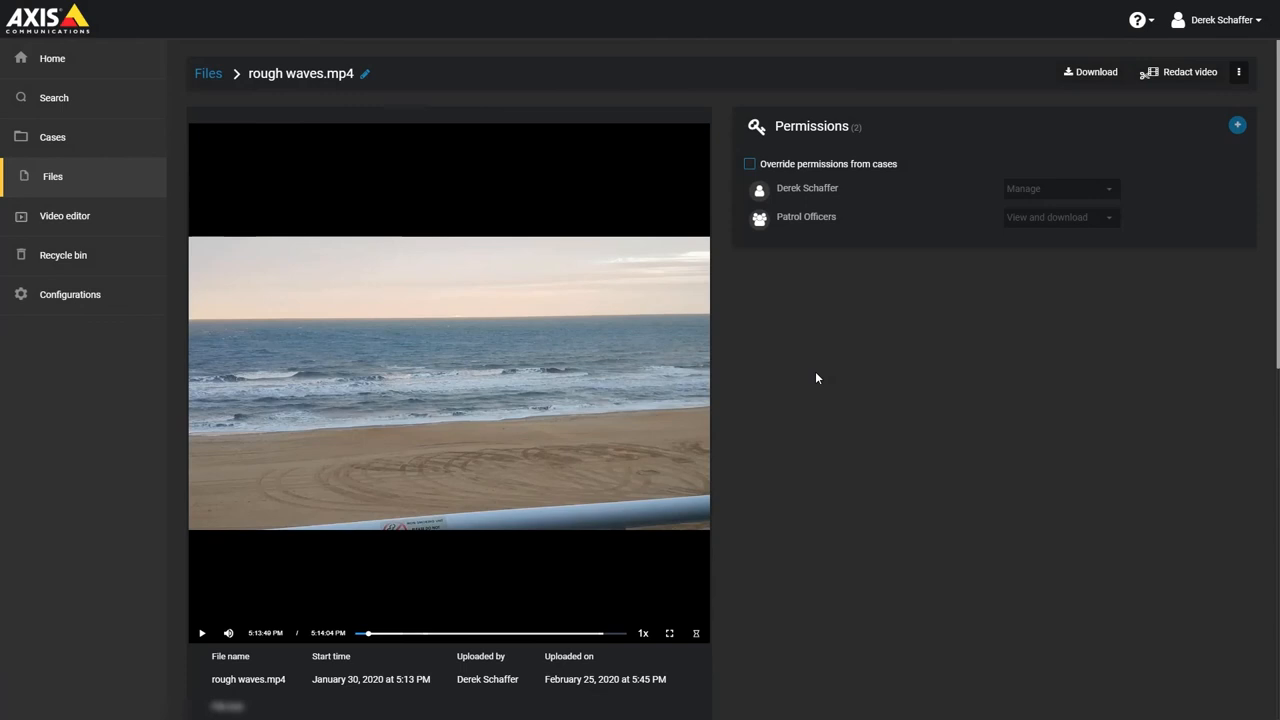
mouse_move(874, 414)
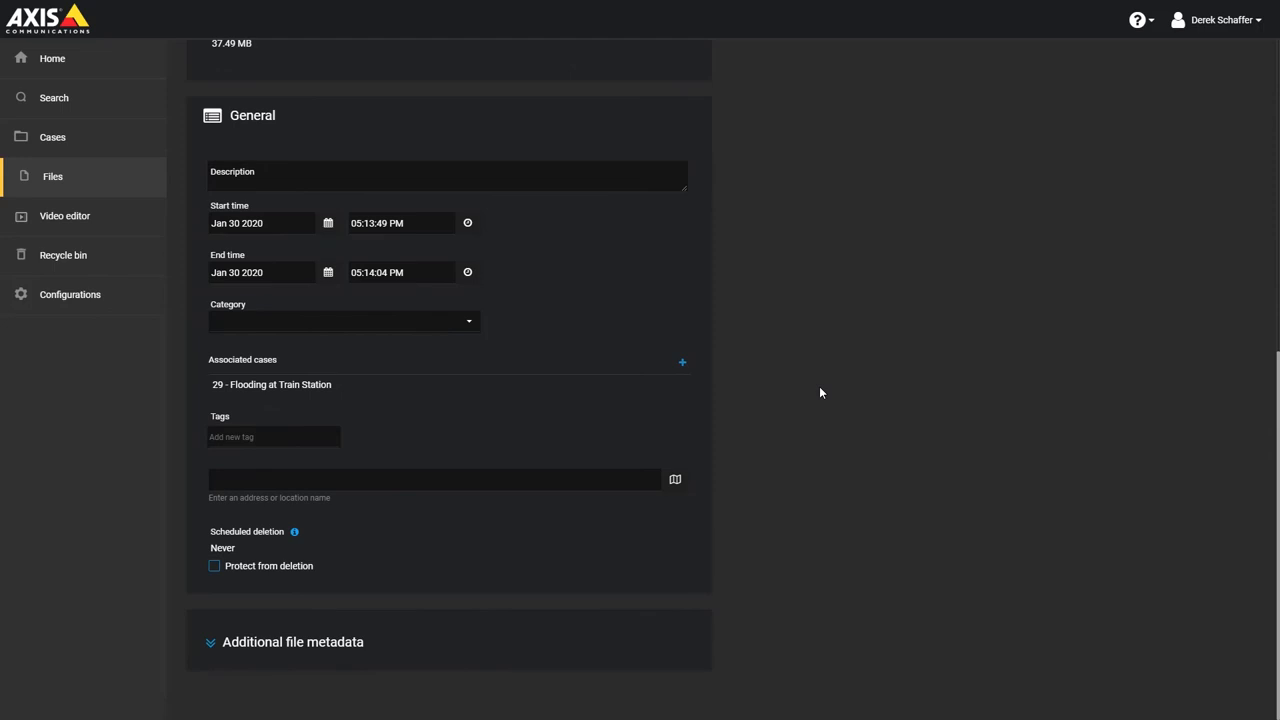
mouse_move(716, 334)
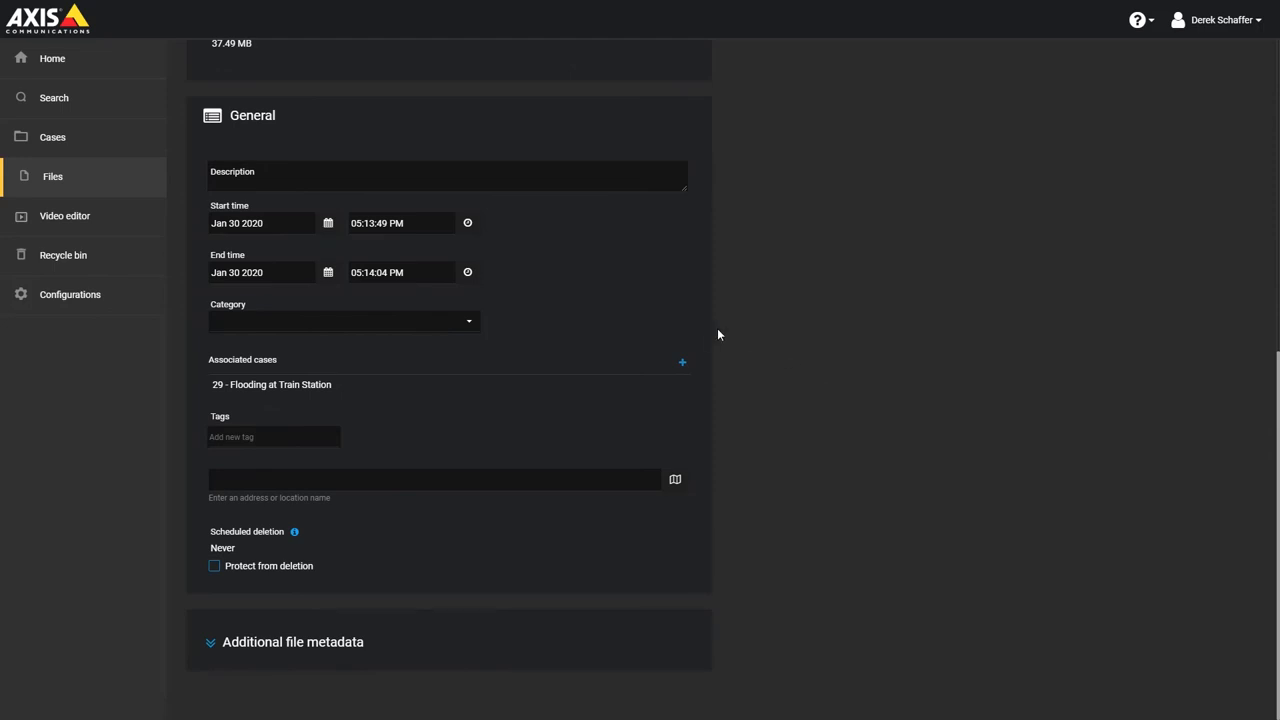
Step: Add Auto Vandalism as a second associated case for rough waves.mp4
left_click(682, 362)
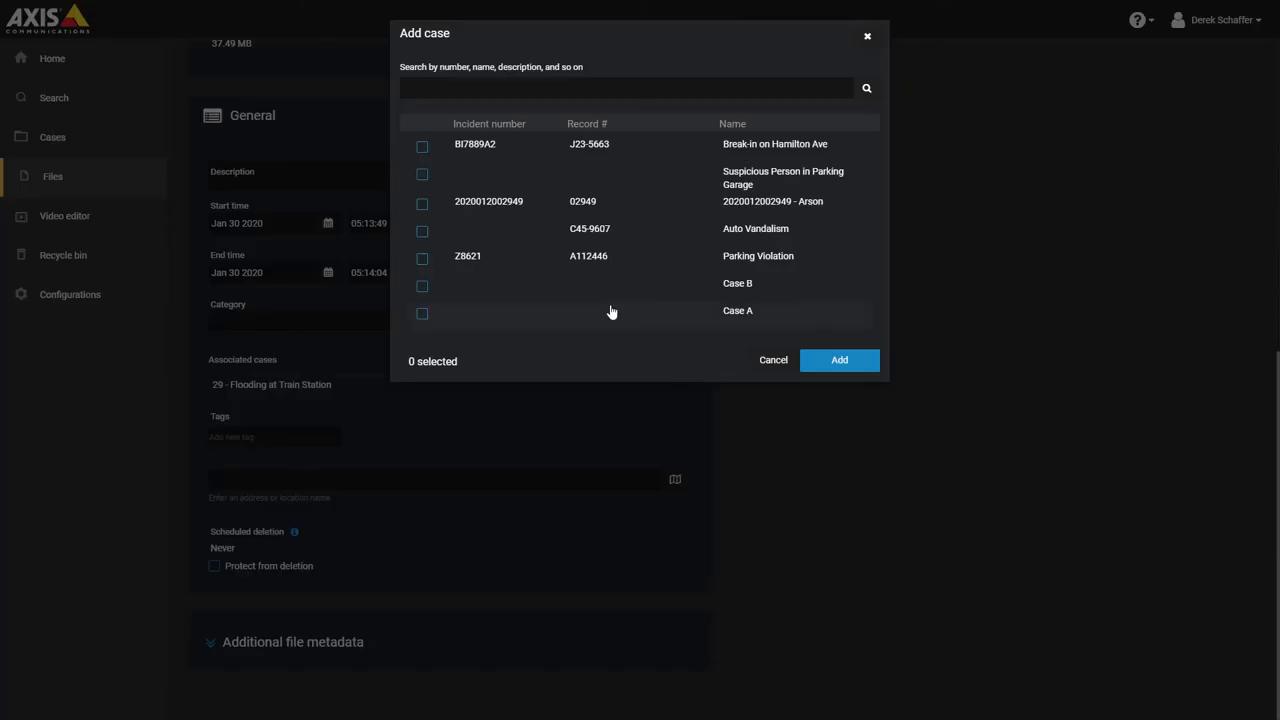
left_click(420, 232)
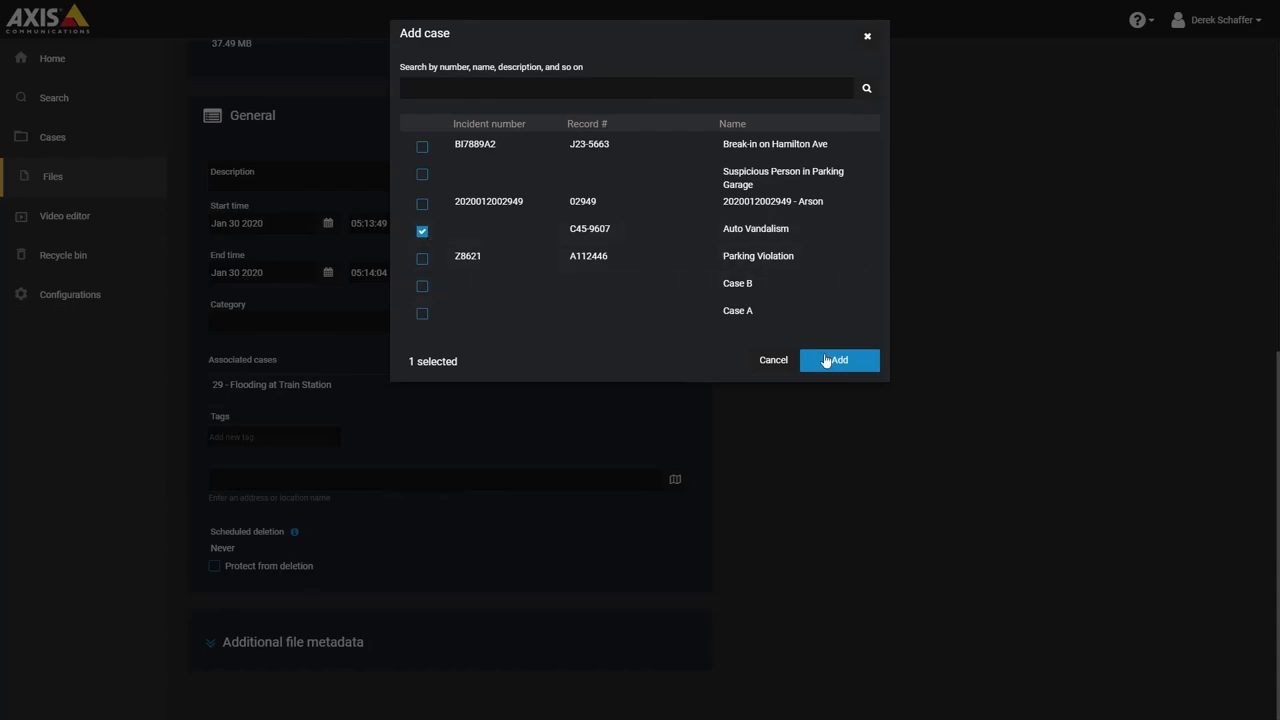
left_click(838, 360)
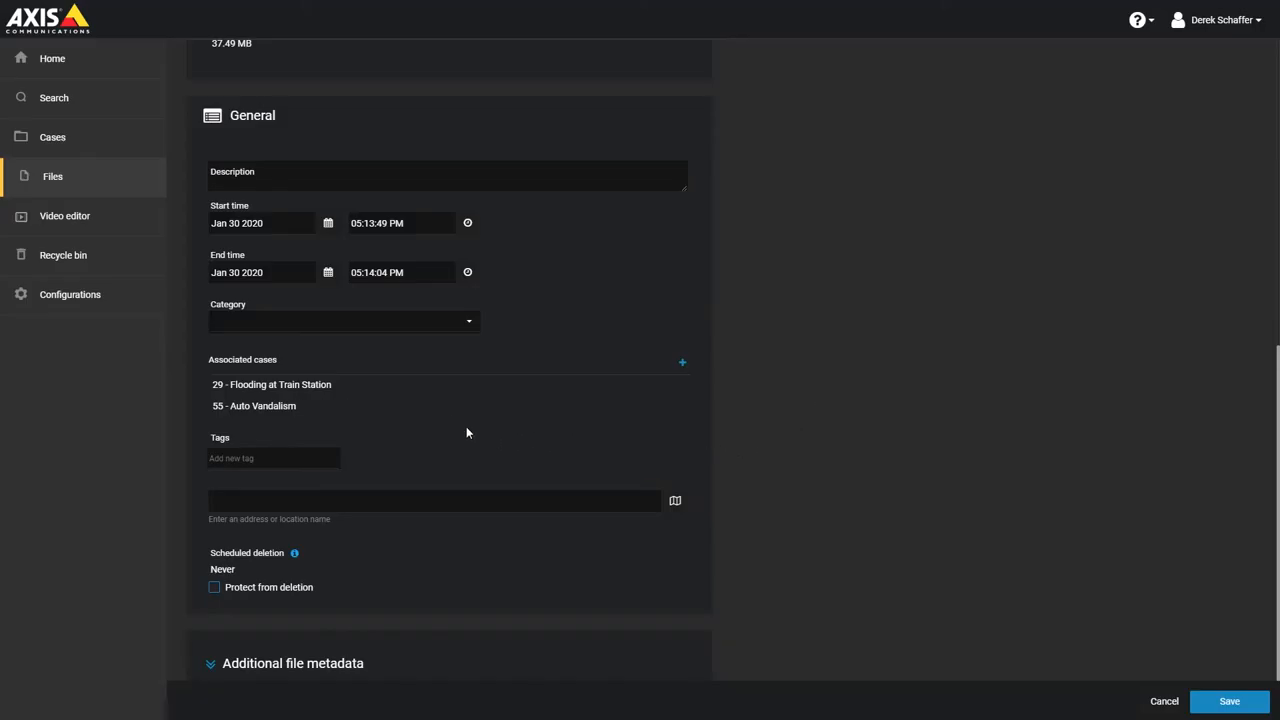